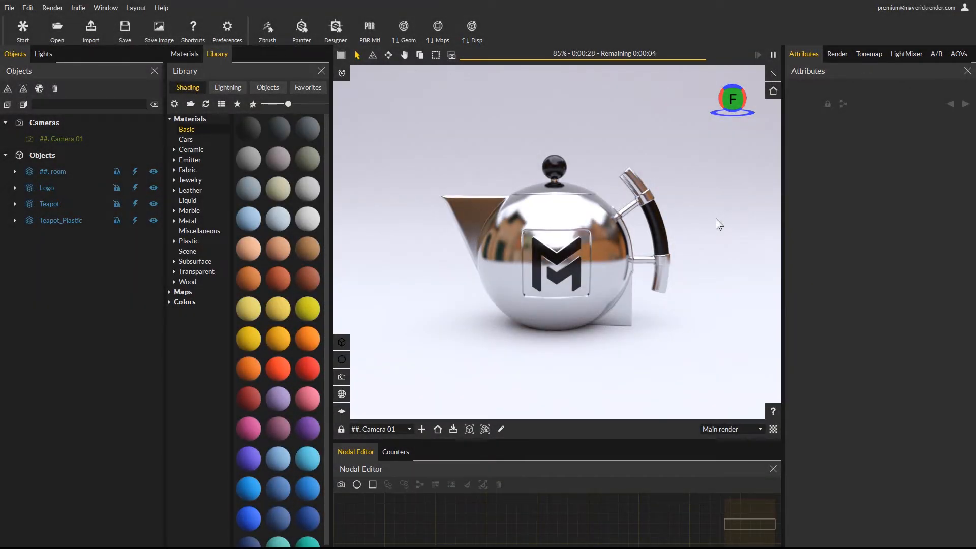
mouse_move(426, 120)
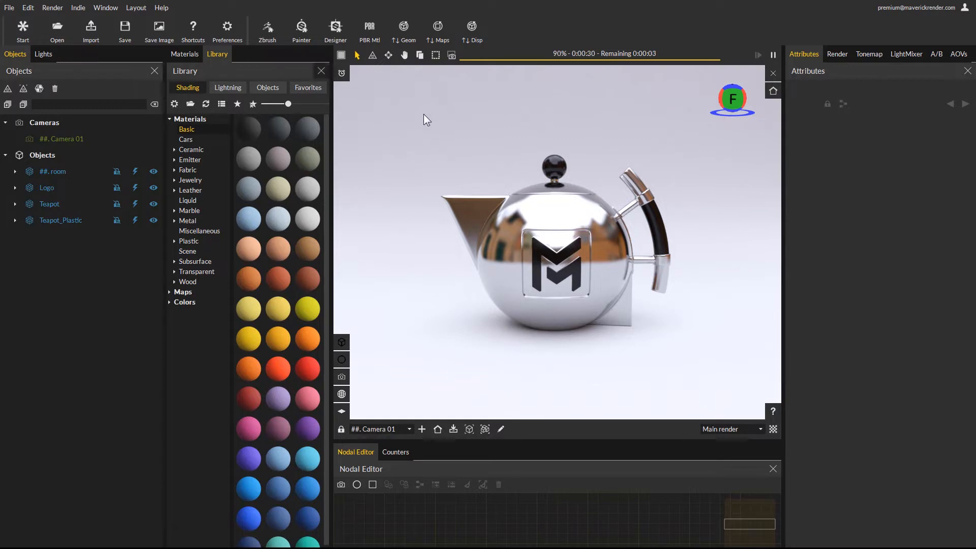
mouse_move(459, 142)
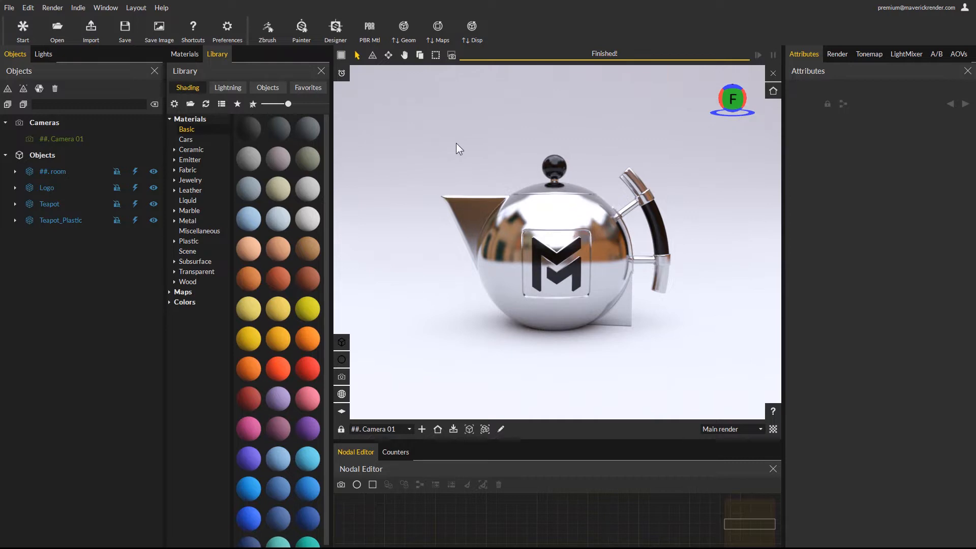
mouse_move(445, 154)
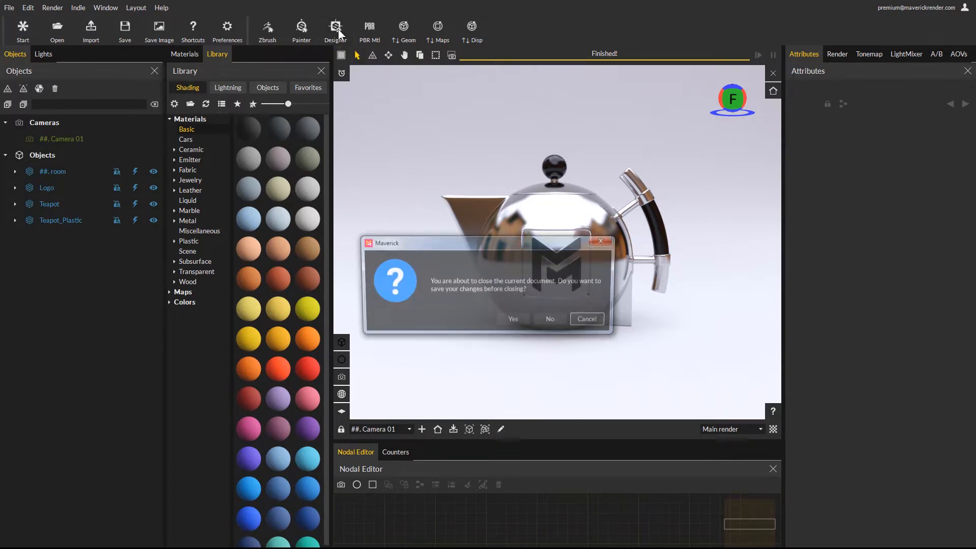
Discard the teapot scene unsaved and import concrete_trihex with an ambience preset and default displacement settings.
left_click(548, 318)
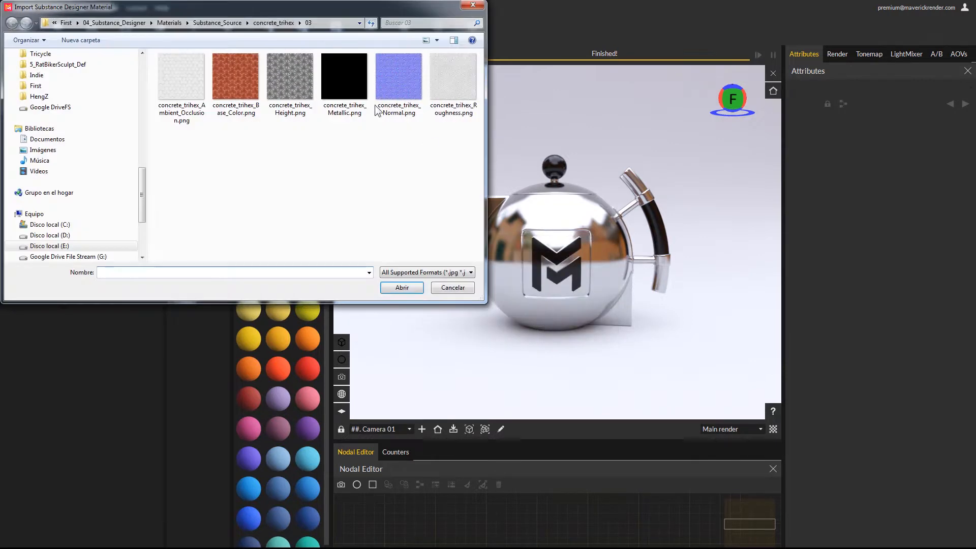
mouse_move(236, 77)
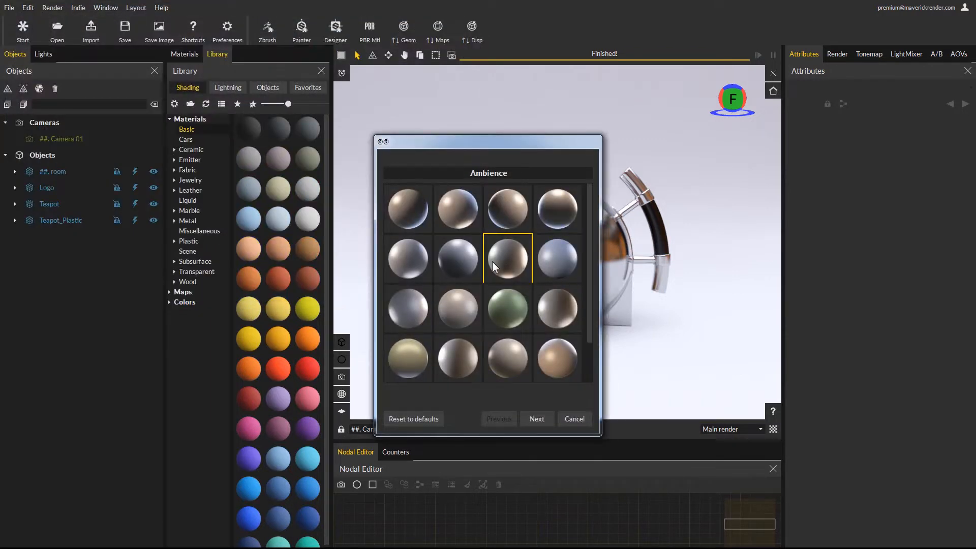
left_click(457, 257)
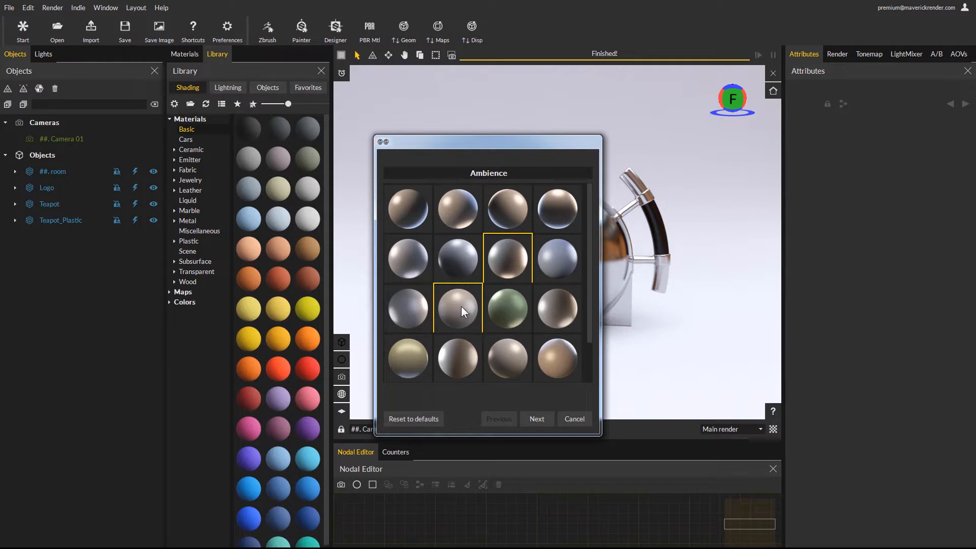
left_click(536, 418)
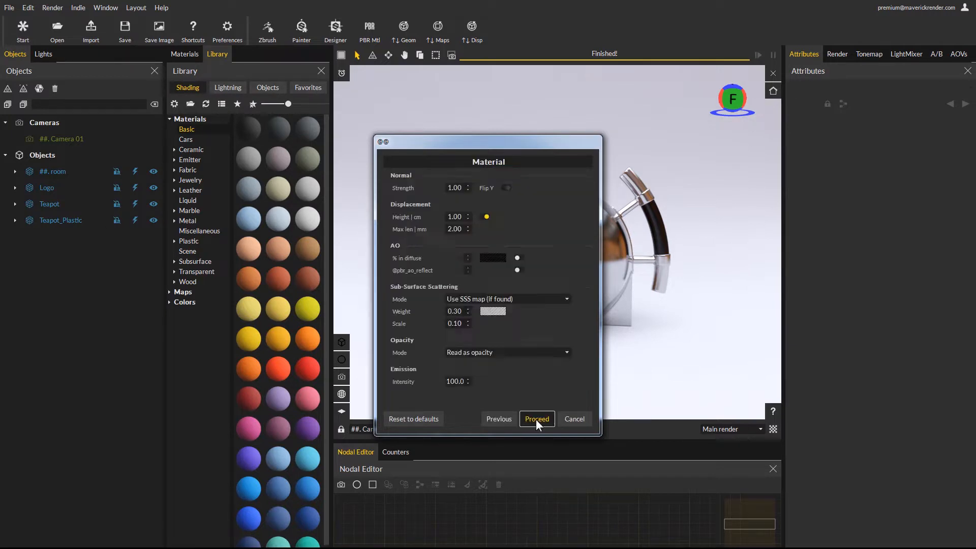
mouse_move(431, 218)
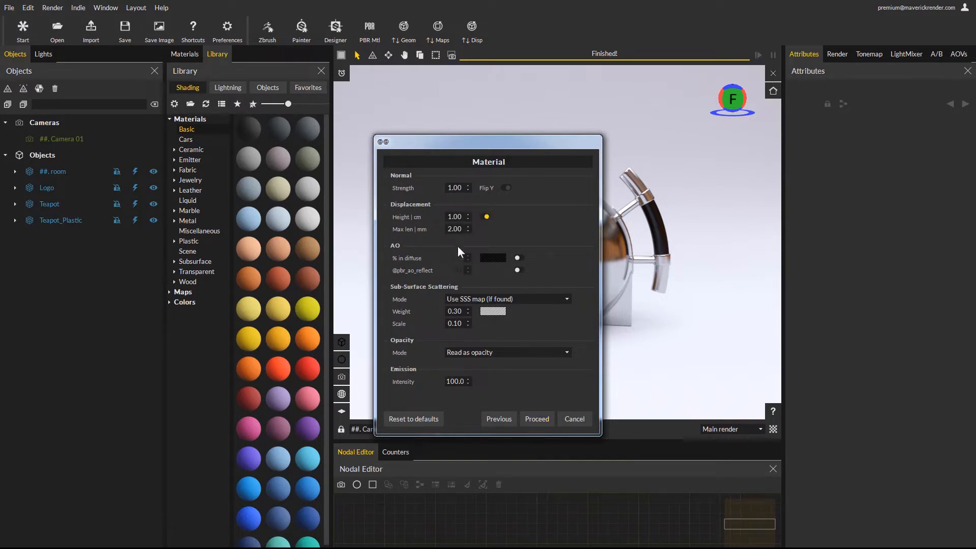
left_click(536, 417)
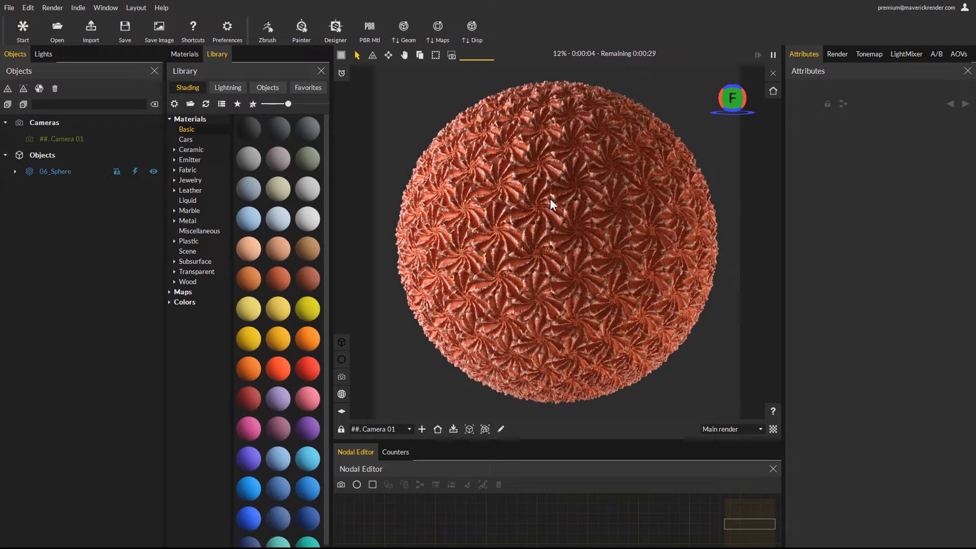
Show the Lights list to reach the light creation choices.
left_click(42, 54)
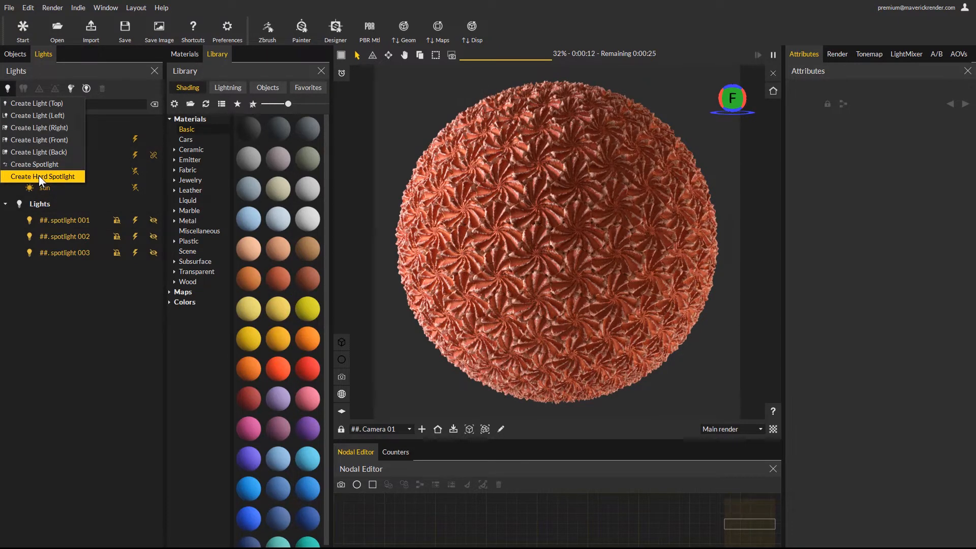
Place a hard spotlight on the sphere with intensity 160.13 and a blue colour.
left_click(44, 176)
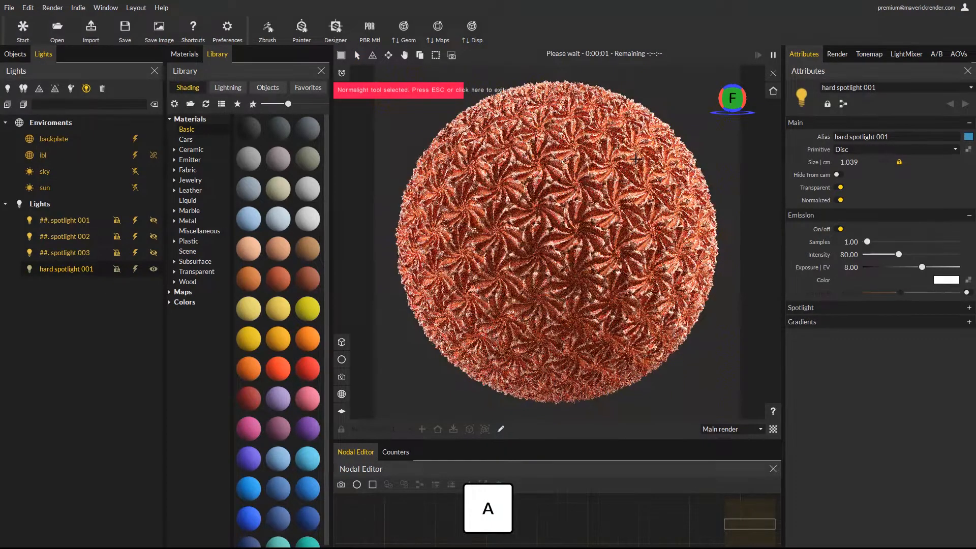
left_click(922, 268)
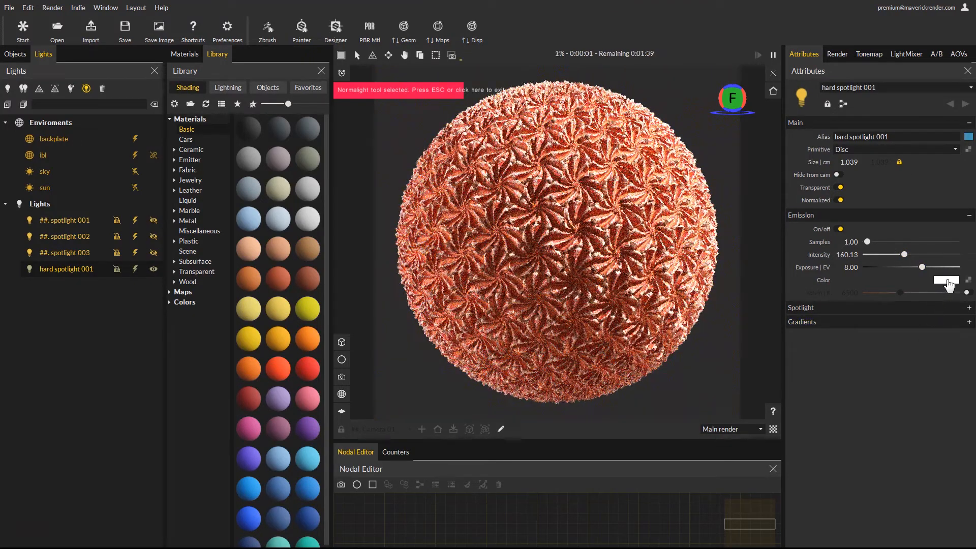
left_click(945, 280)
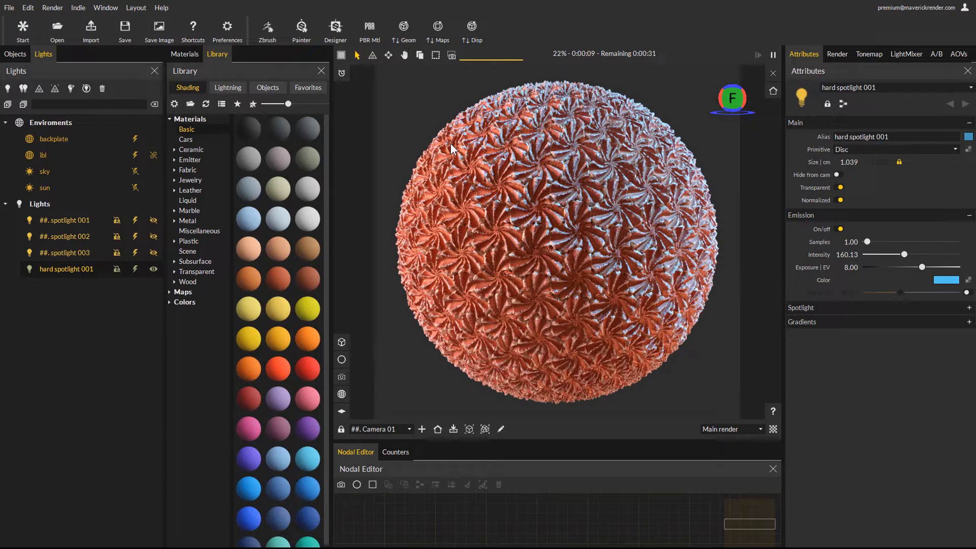
mouse_move(633, 212)
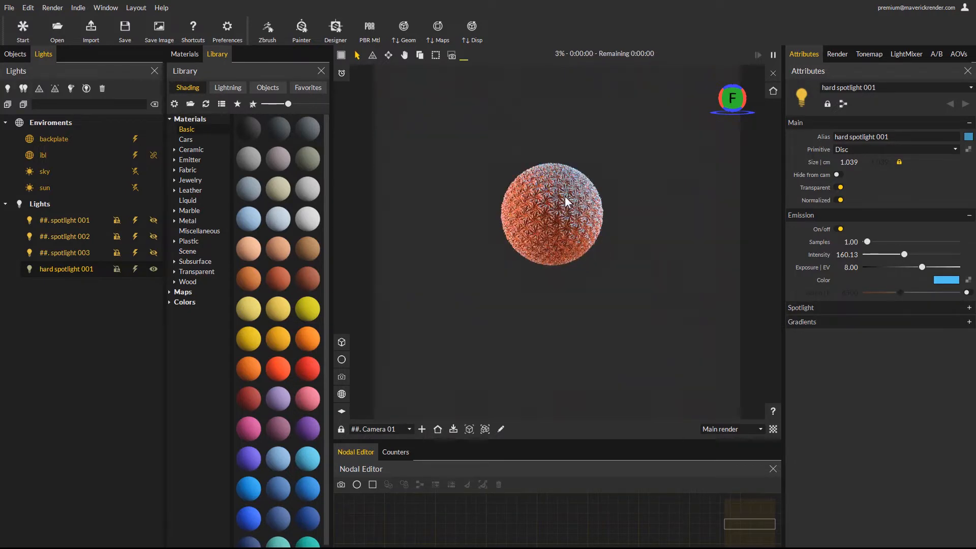
Select the textured sphere and move it right with the Move Tool to Z 0.150.
left_click(549, 214)
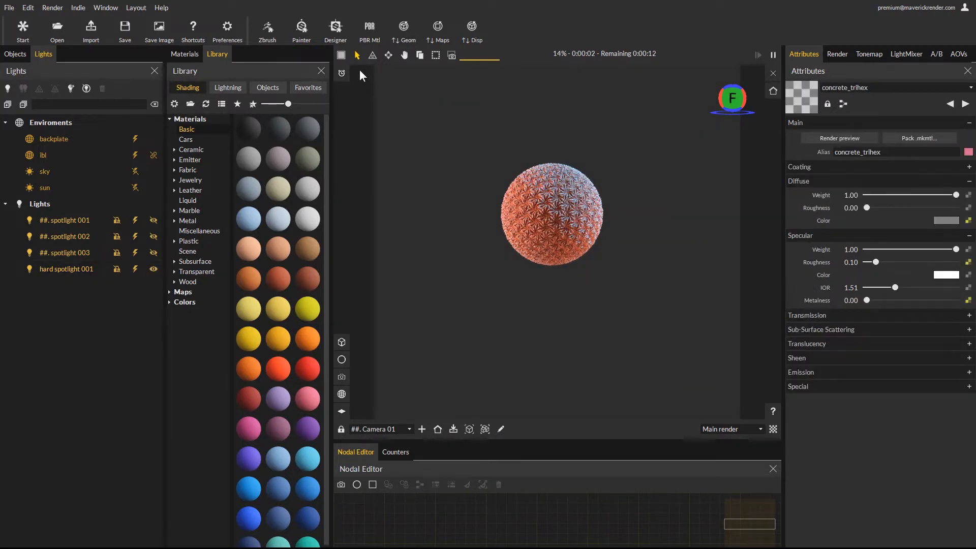
mouse_move(388, 55)
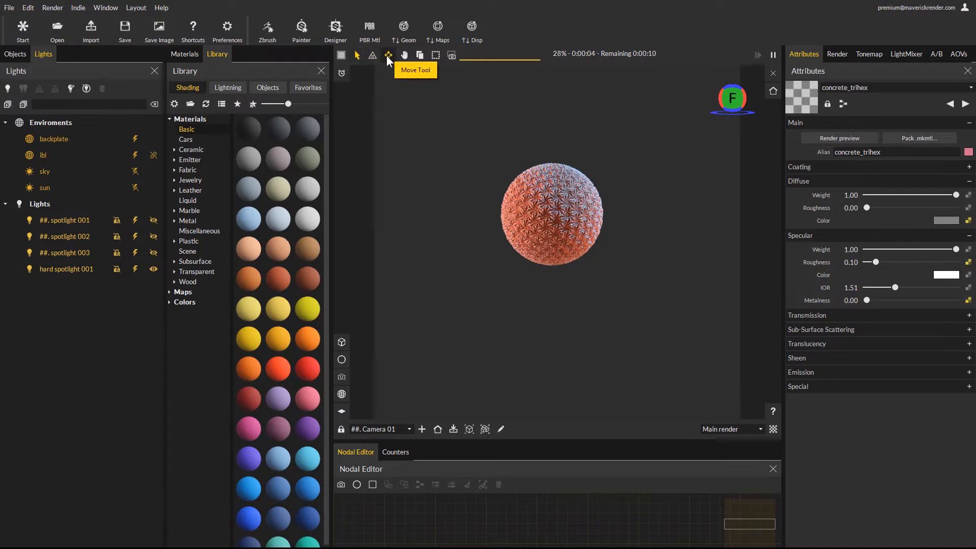
left_click(387, 55)
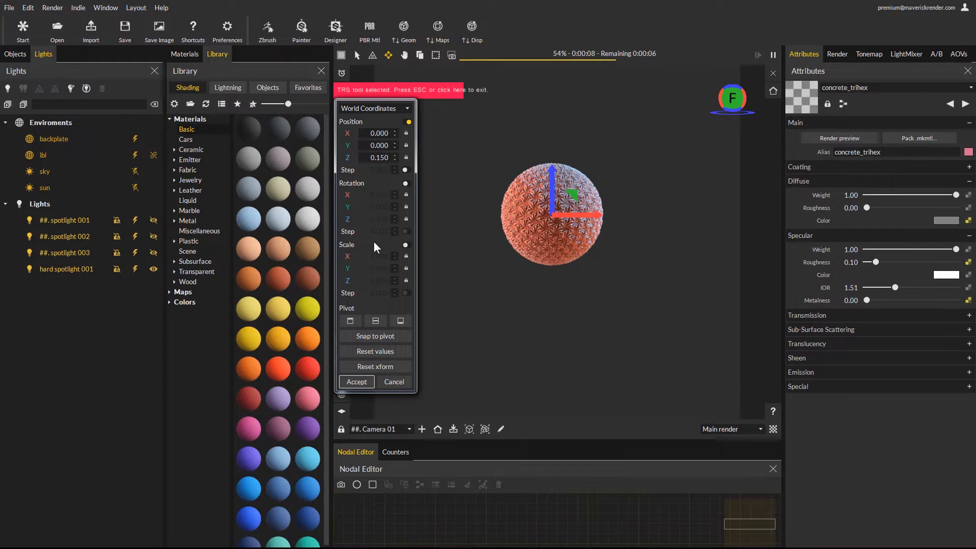
mouse_move(576, 218)
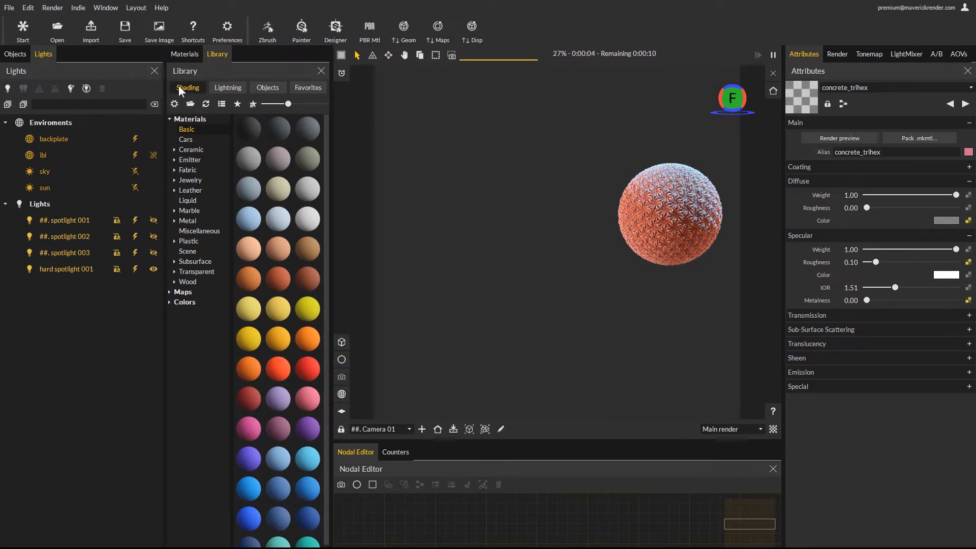
Drop a library primitive sphere into the scene as separate object 06_Sphere_1 via Rename and merge.
left_click(268, 87)
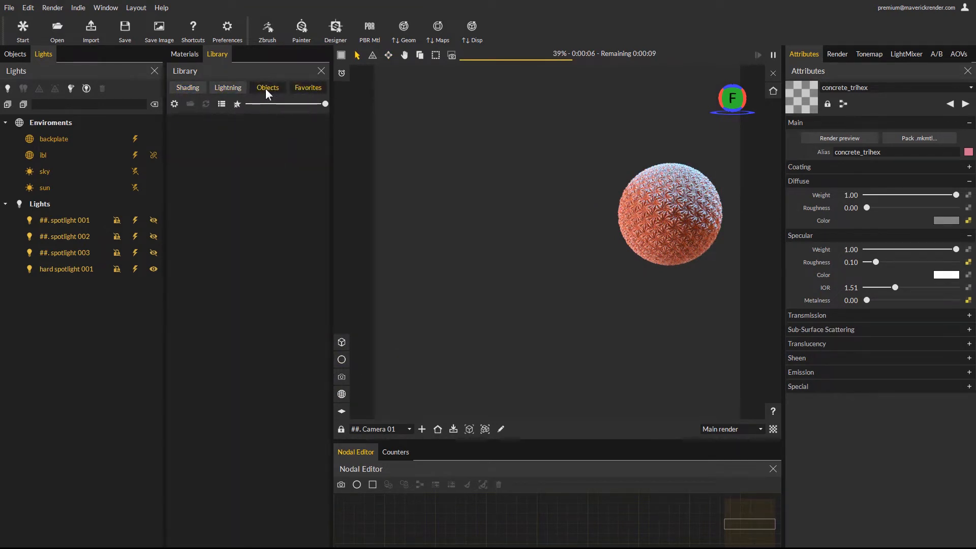
left_click(267, 87)
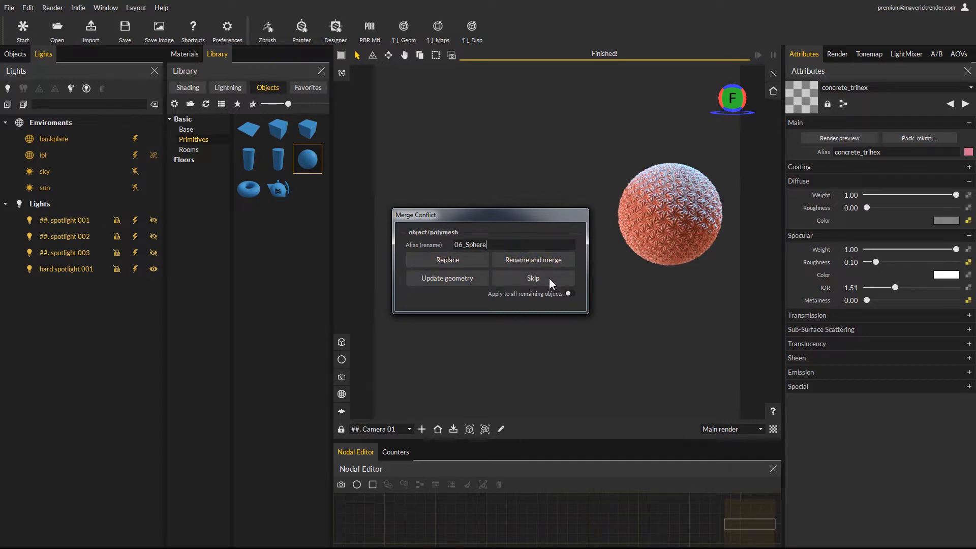
mouse_move(531, 259)
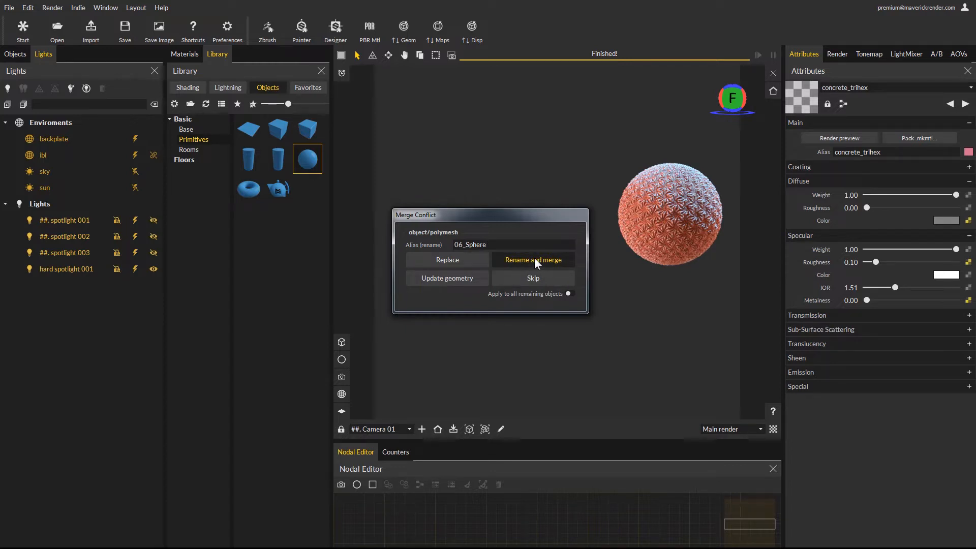
left_click(532, 259)
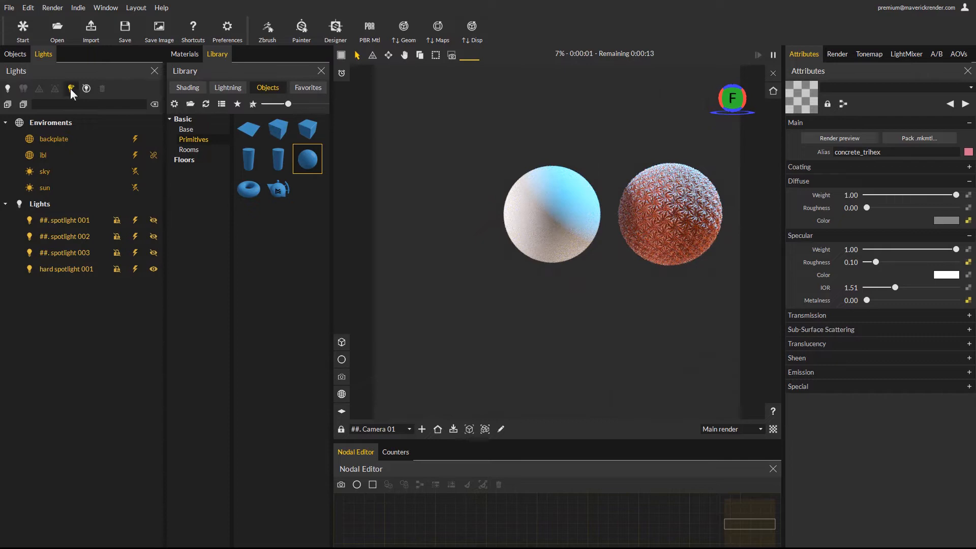
left_click(14, 54)
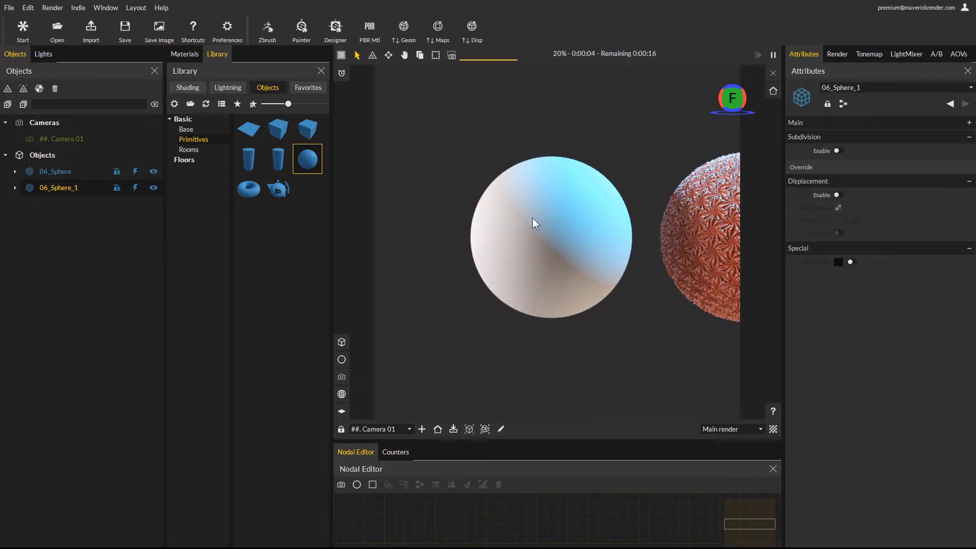
Activate displacement on plain sphere 06_Sphere_1 using the concrete_trihex_Height.png map.
left_click(184, 54)
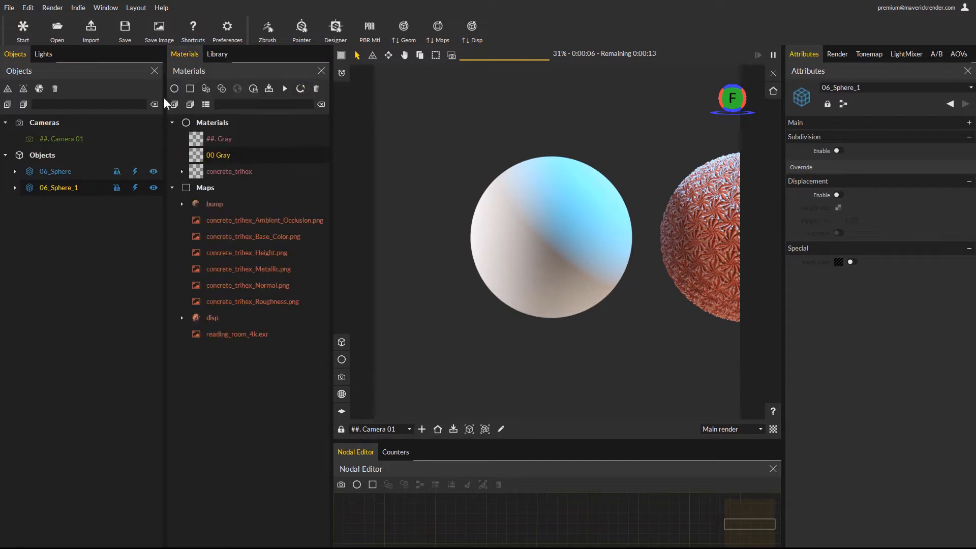
mouse_move(372, 121)
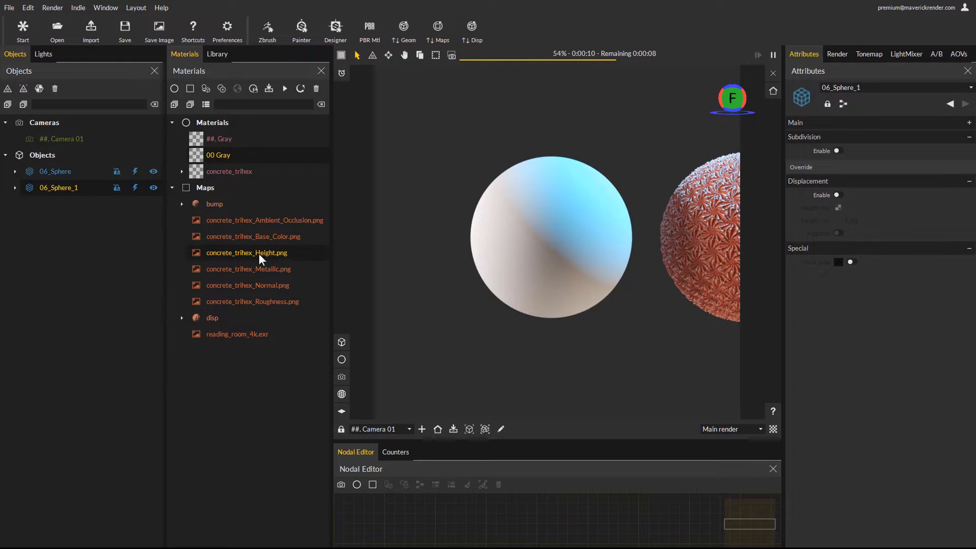
left_click(246, 253)
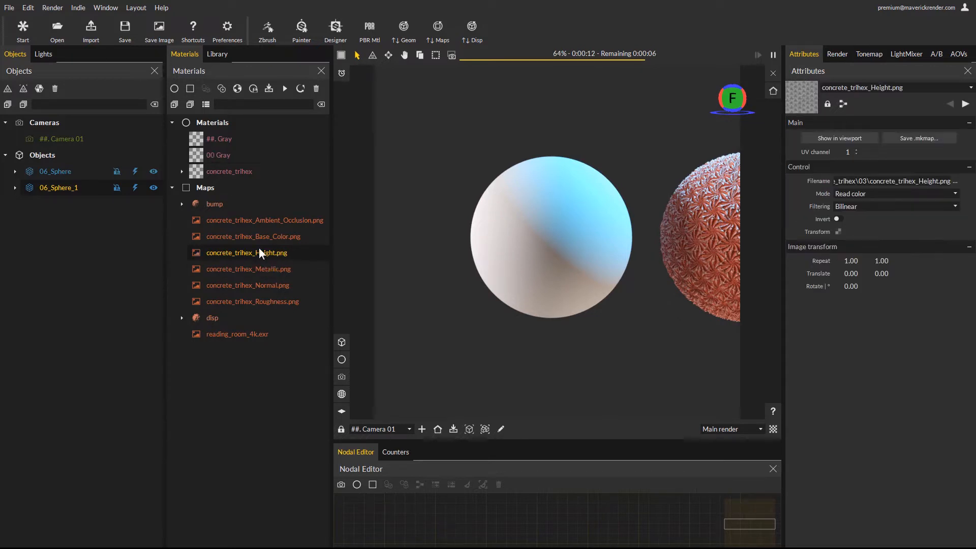
left_click(59, 187)
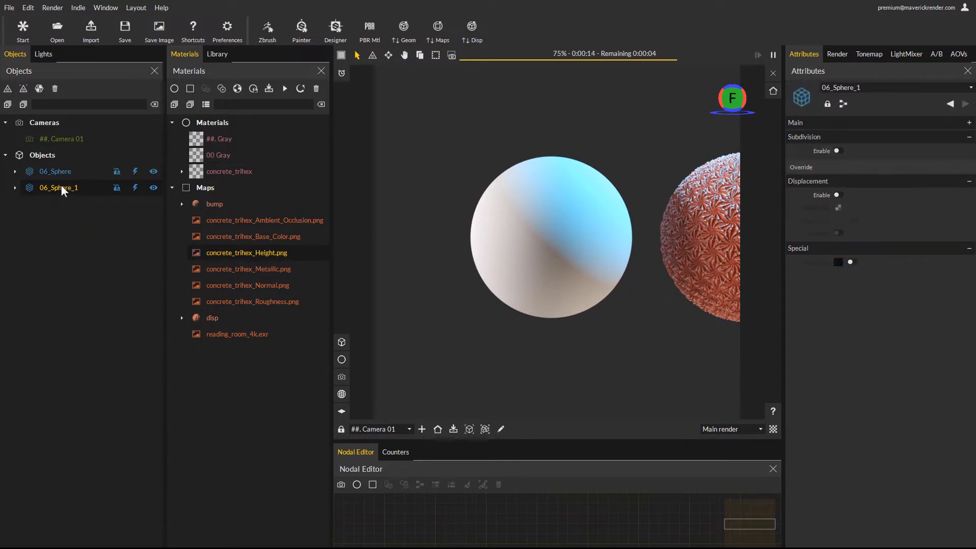
left_click(246, 252)
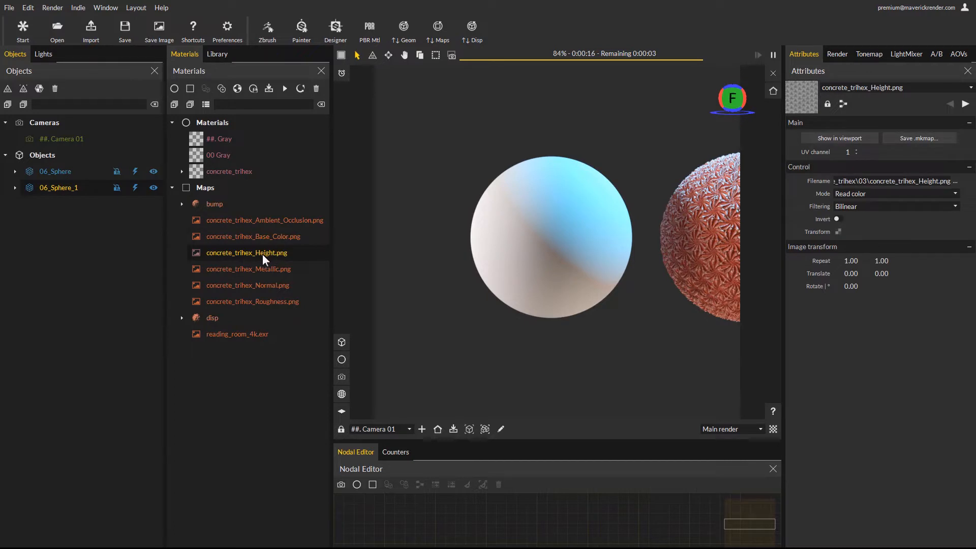
right_click(246, 252)
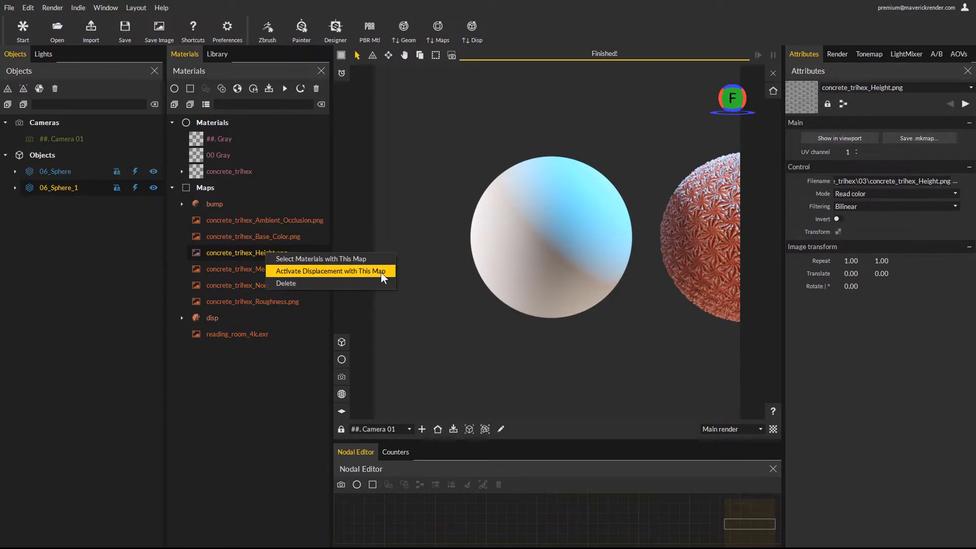
left_click(329, 270)
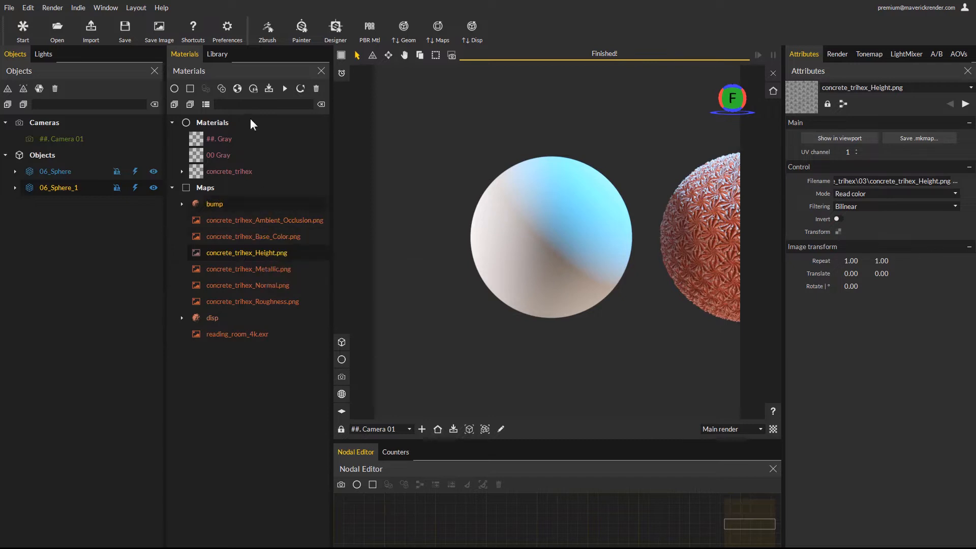
mouse_move(237, 88)
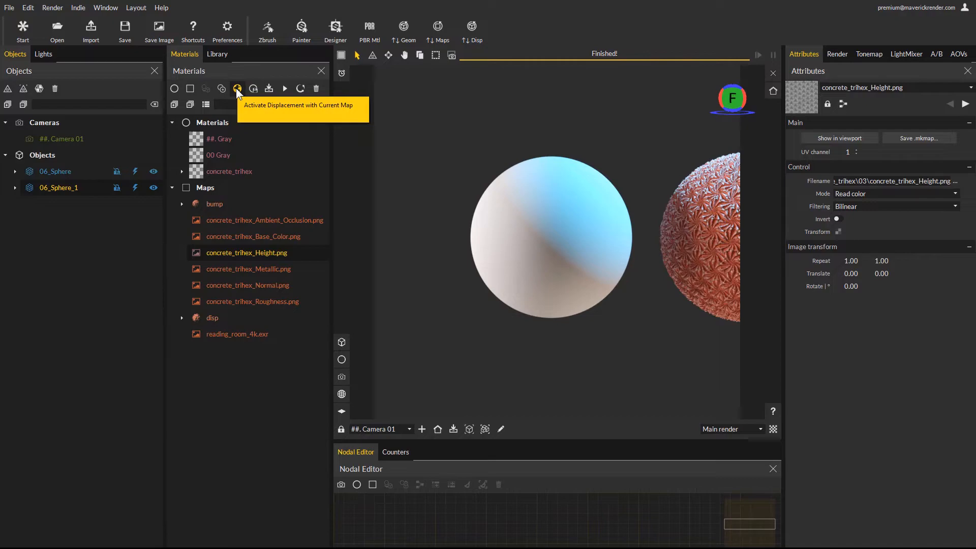
left_click(237, 88)
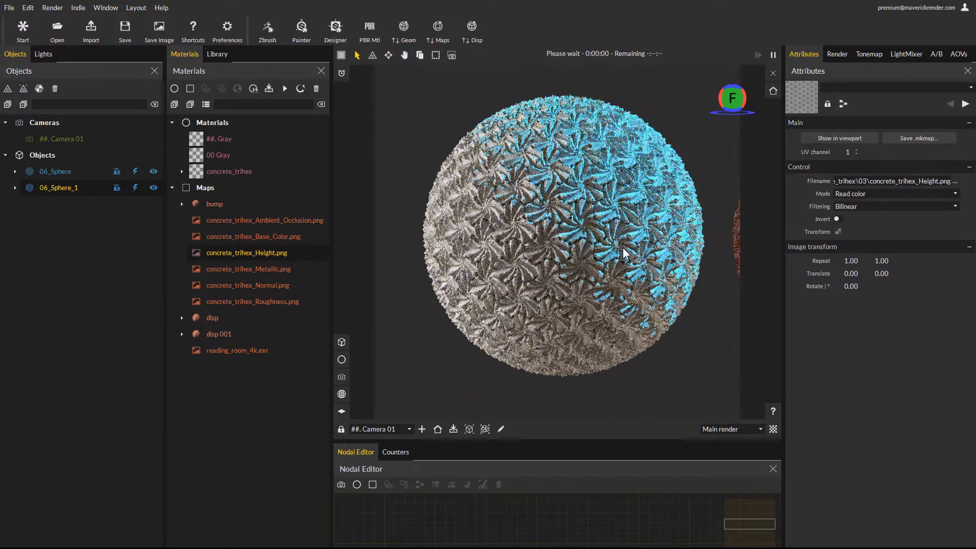
Apply the concrete_trihex material to the displaced sphere.
left_click(229, 170)
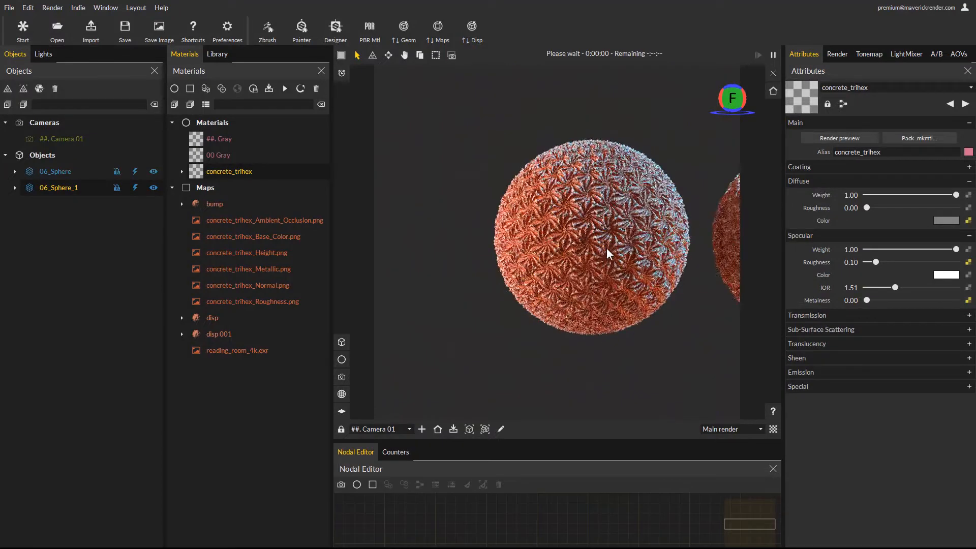
left_click(218, 54)
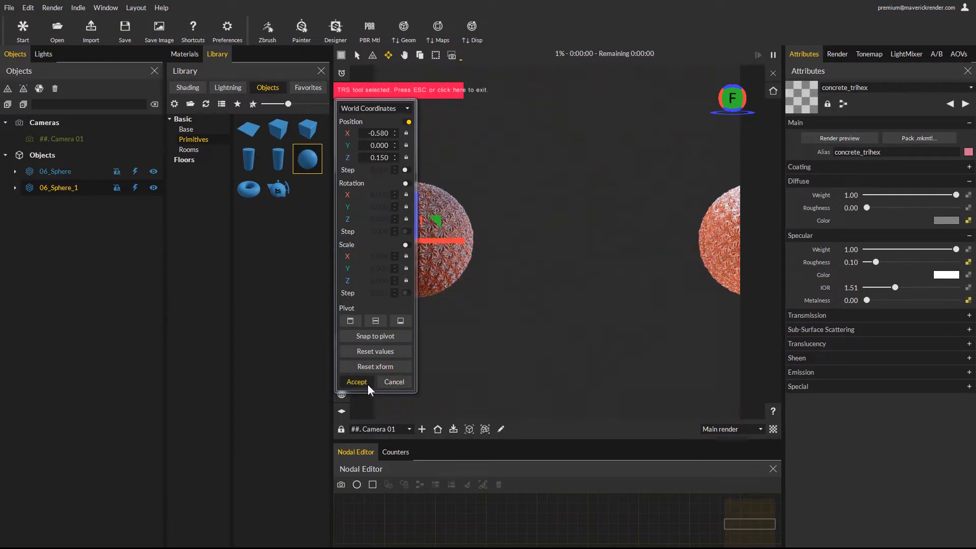
Accept the sphere's leftward position and add the 05_Cylinder_Rounded primitive.
left_click(357, 382)
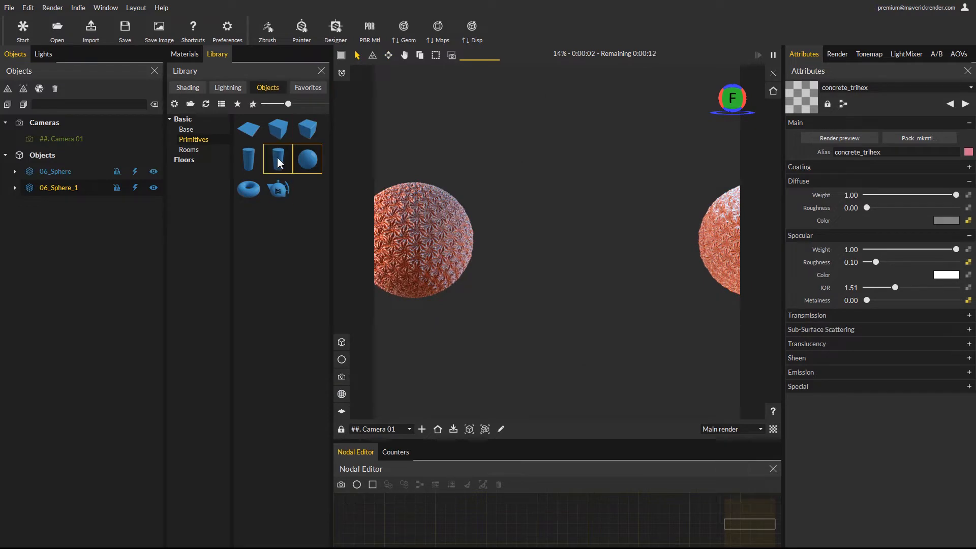
double_click(277, 160)
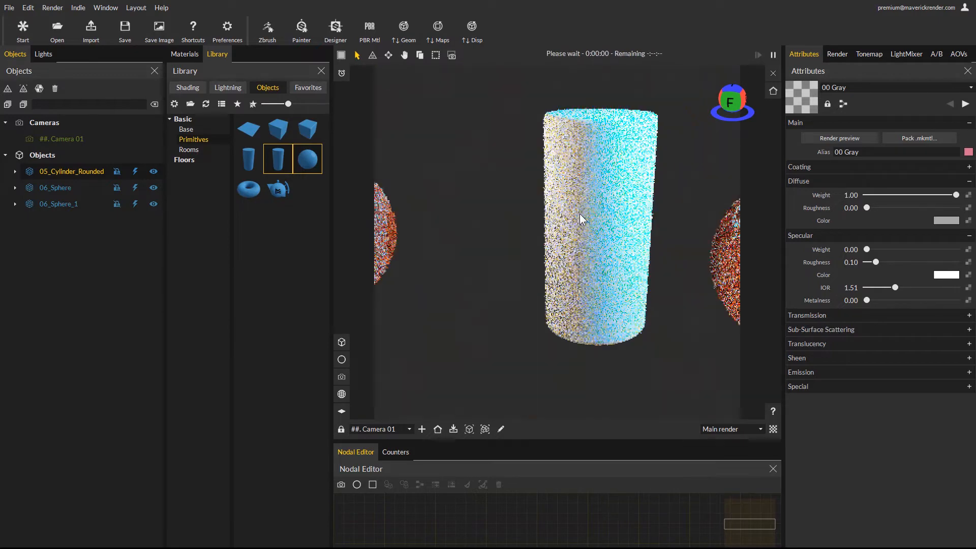
Activate displacement on the rounded cylinder with concrete_trihex_Height.png from its context menu.
left_click(184, 54)
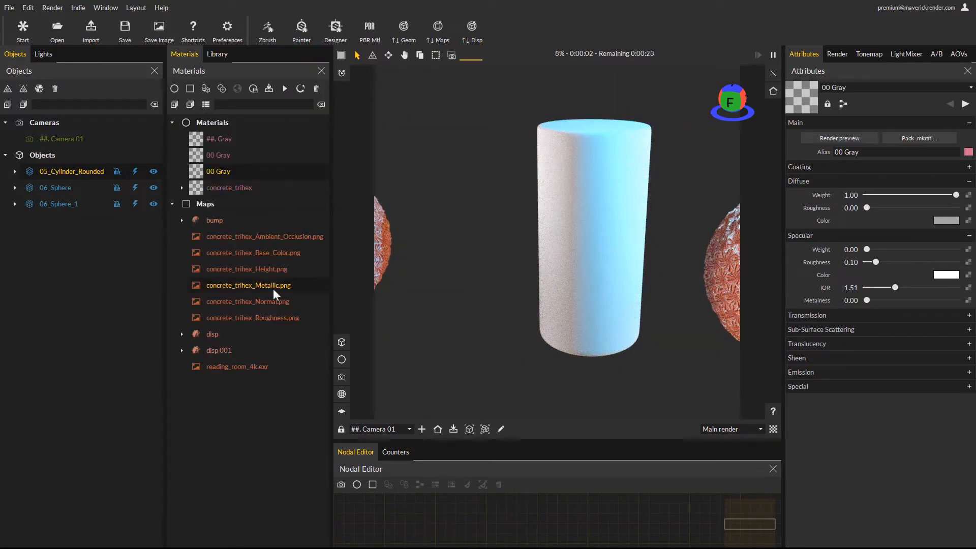
right_click(248, 285)
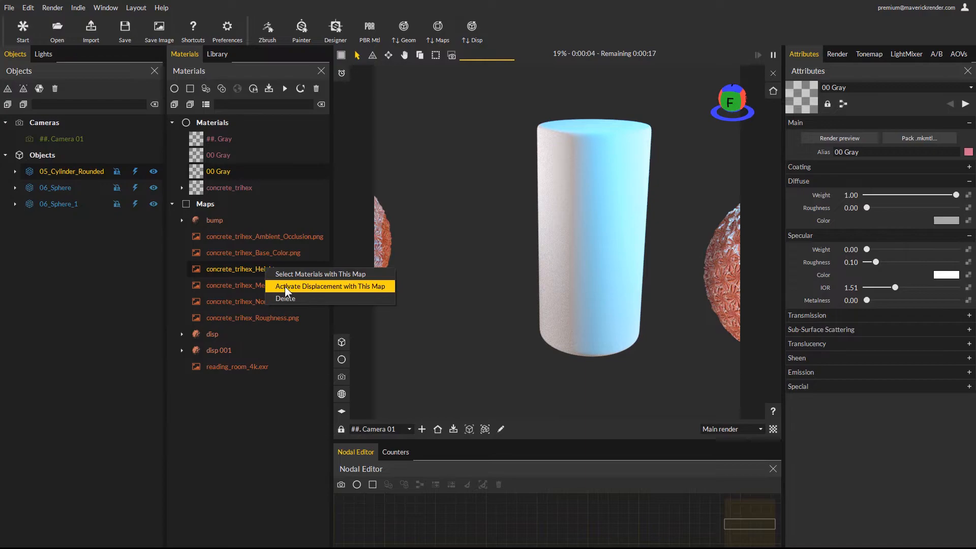
mouse_move(305, 291)
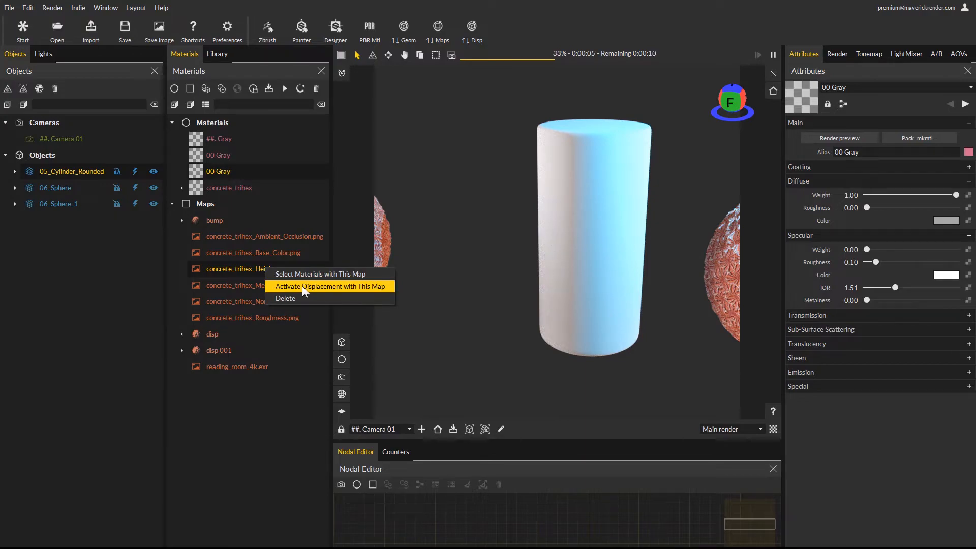
left_click(329, 286)
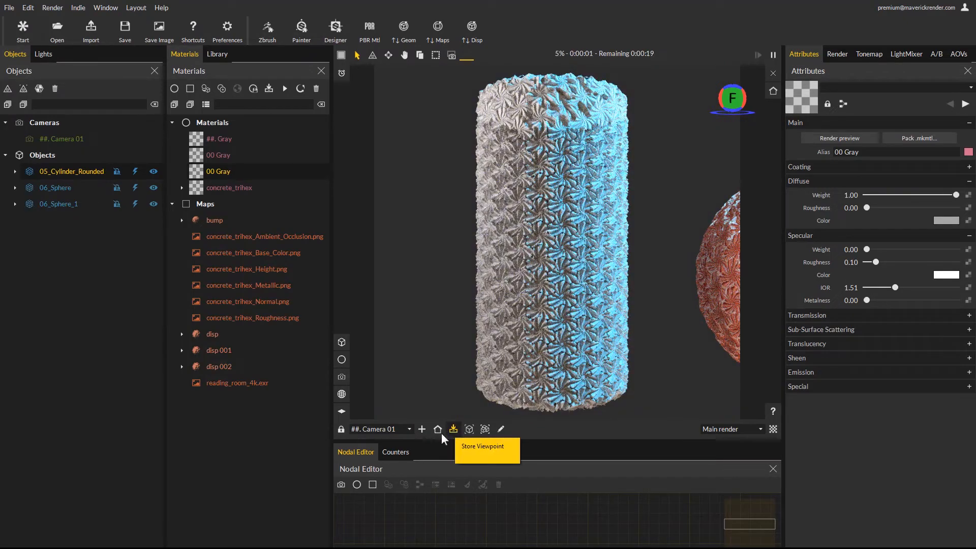
mouse_move(422, 429)
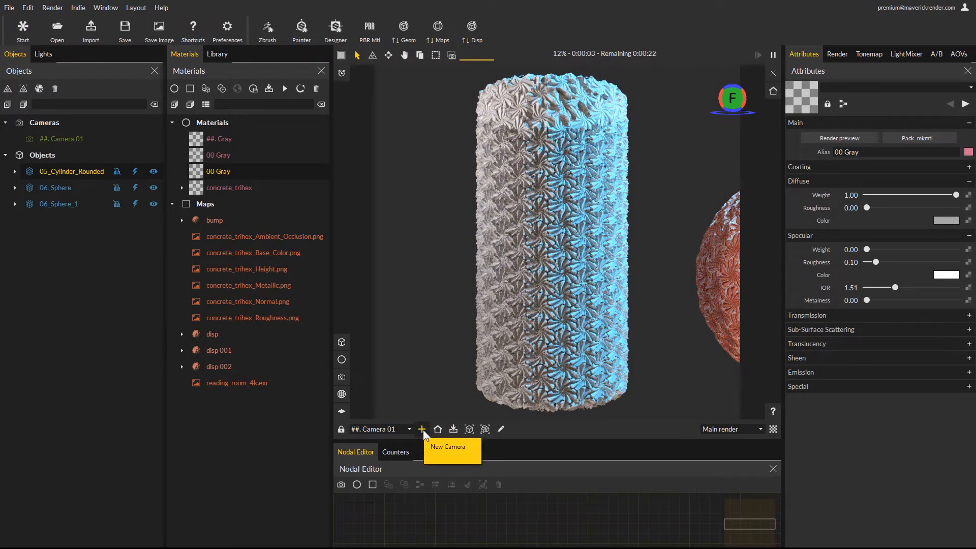
Create Camera 002, update subdivision/displacement, and frame the cylinder and both spheres.
left_click(421, 429)
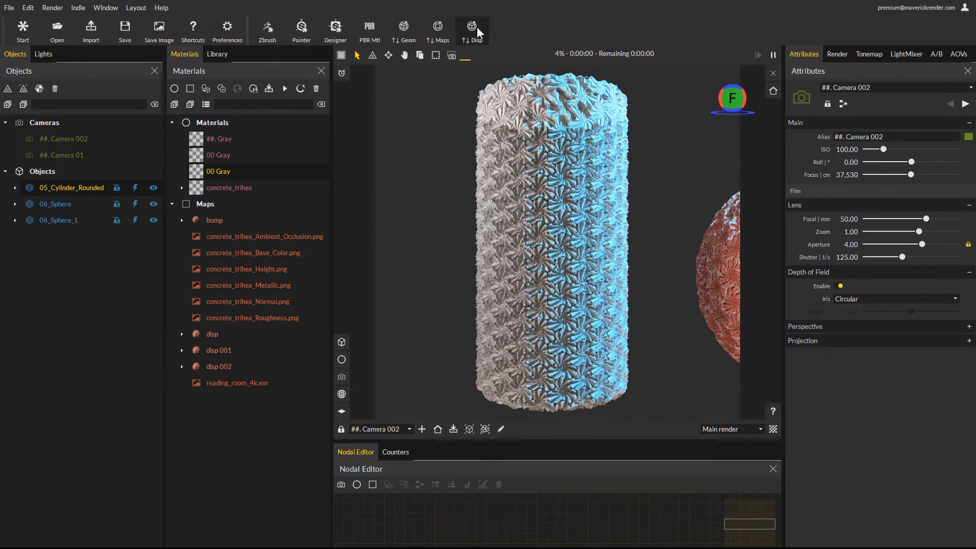
left_click(472, 26)
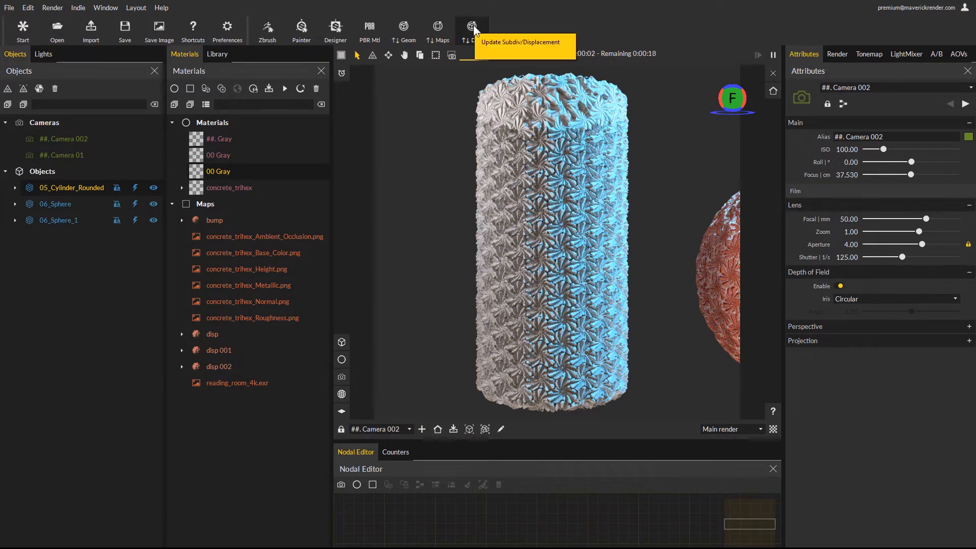
left_click(471, 26)
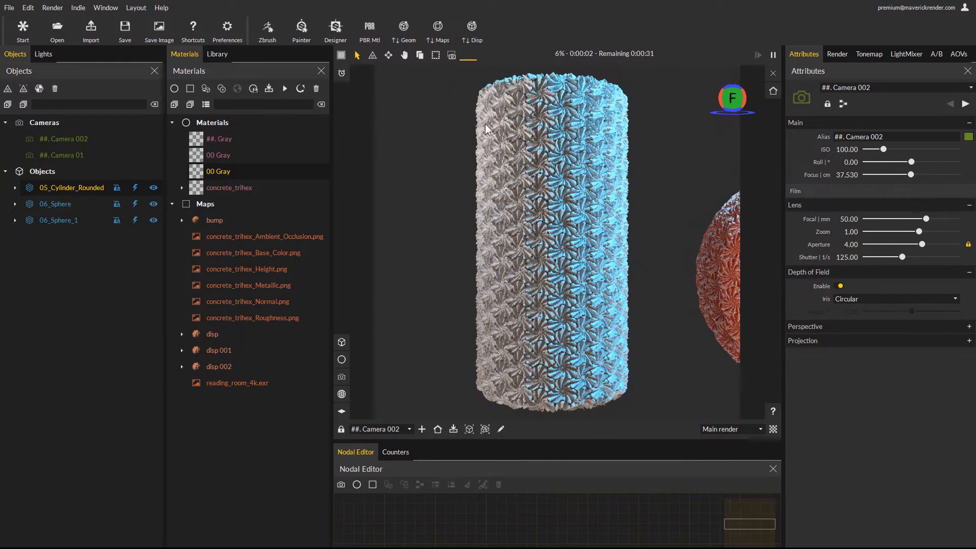
left_click(228, 187)
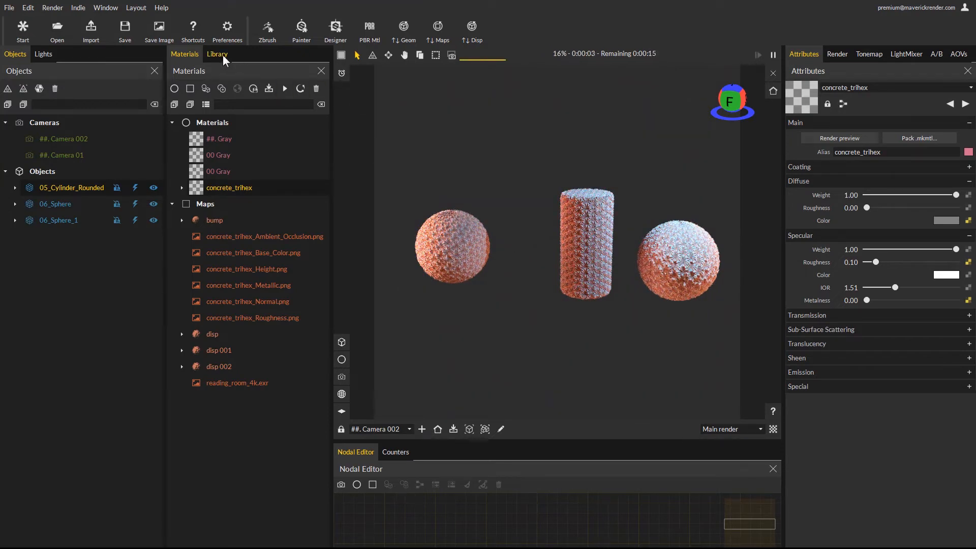
Add a Plane primitive from the library as the sole object and select 01_Plane in the materials list.
left_click(218, 54)
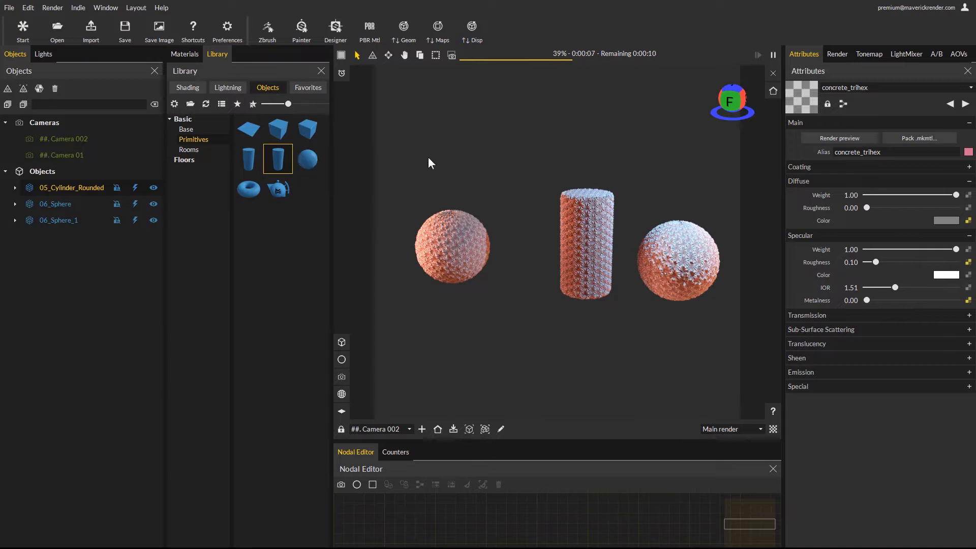
mouse_move(520, 243)
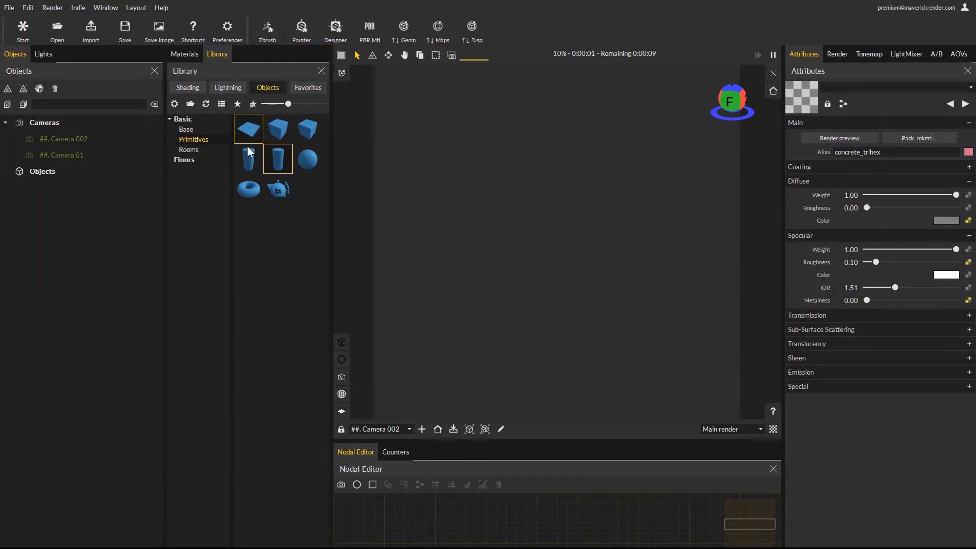
double_click(277, 129)
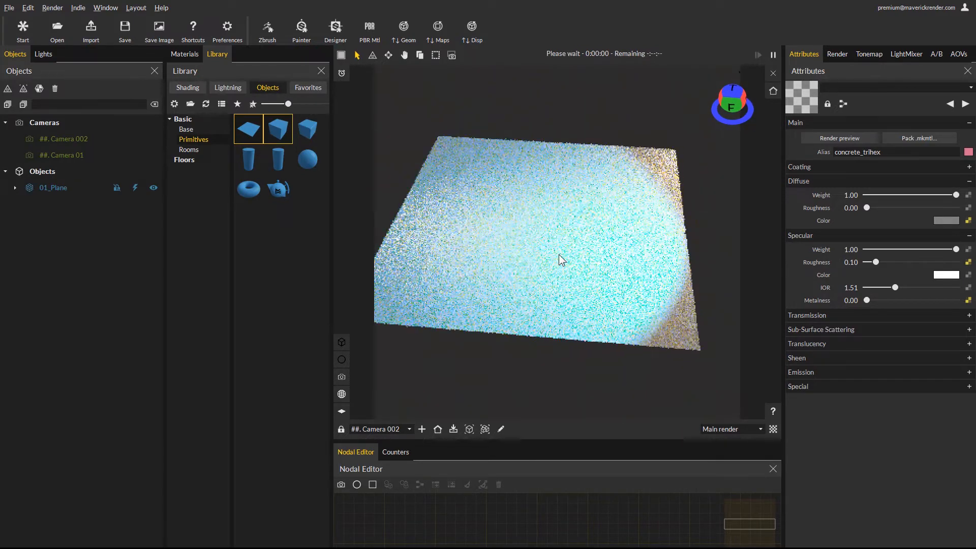
left_click(184, 54)
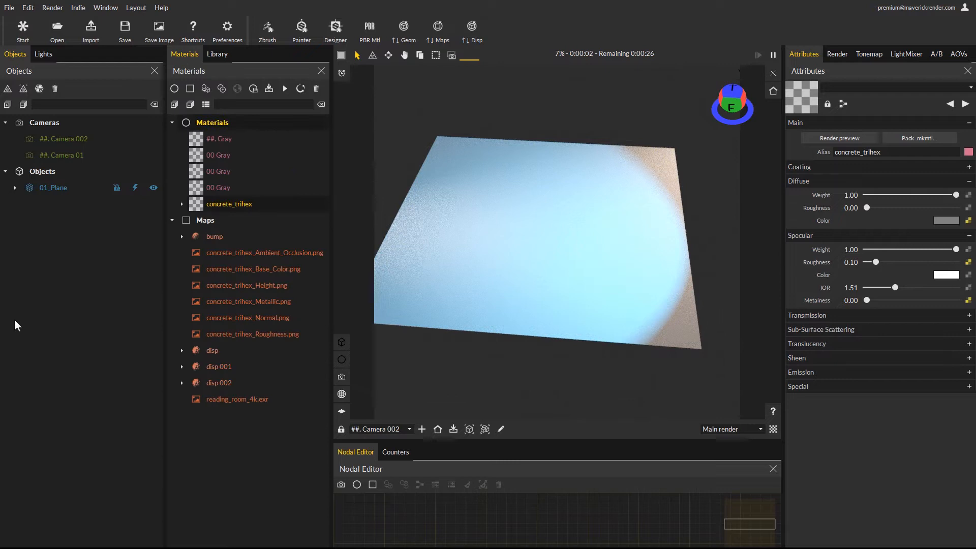
left_click(54, 187)
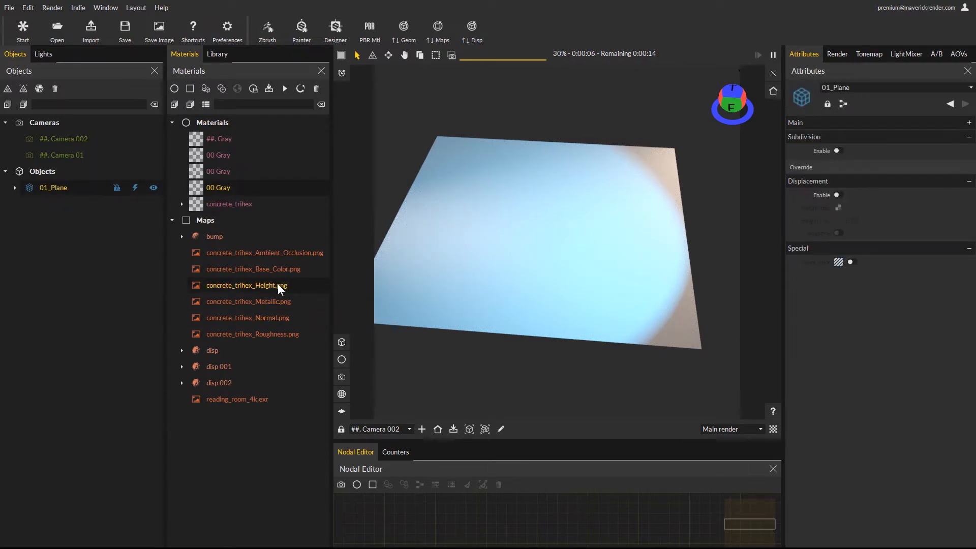
Activate displacement on the plane with concrete_trihex_Height.png and frame it from above.
right_click(247, 284)
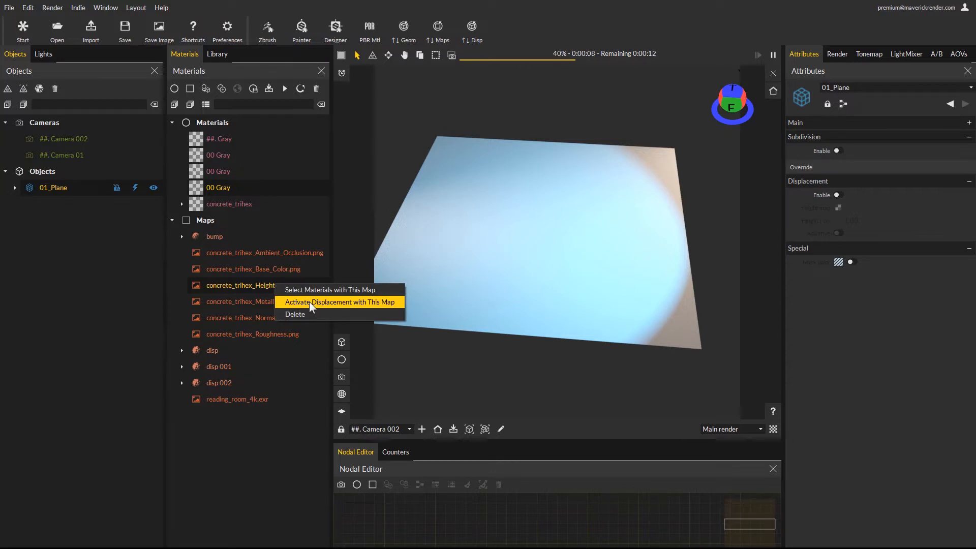
left_click(340, 302)
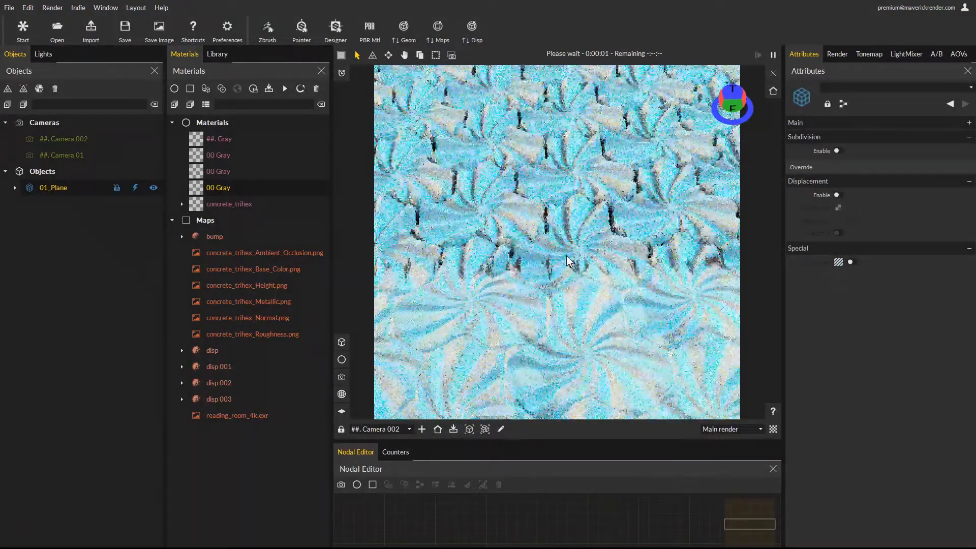
left_click(453, 429)
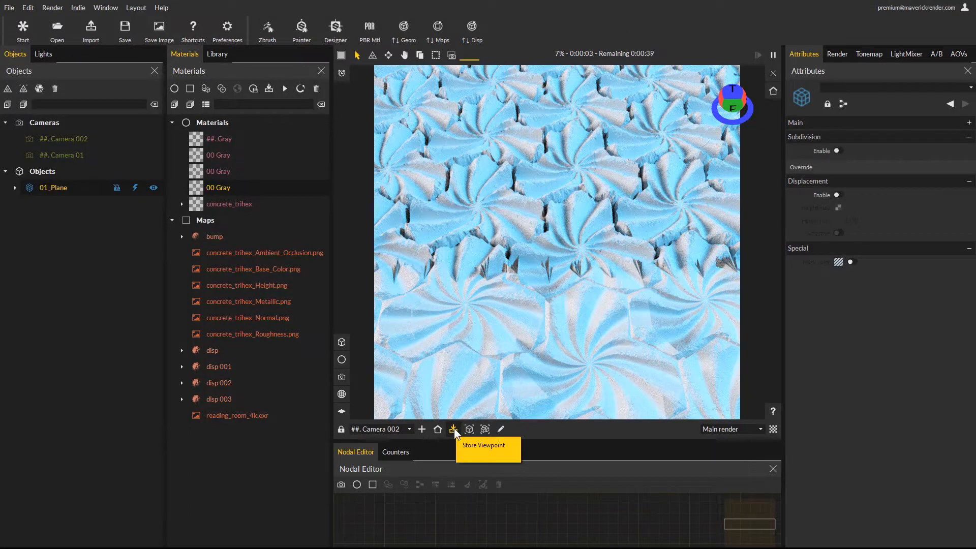
mouse_move(402, 411)
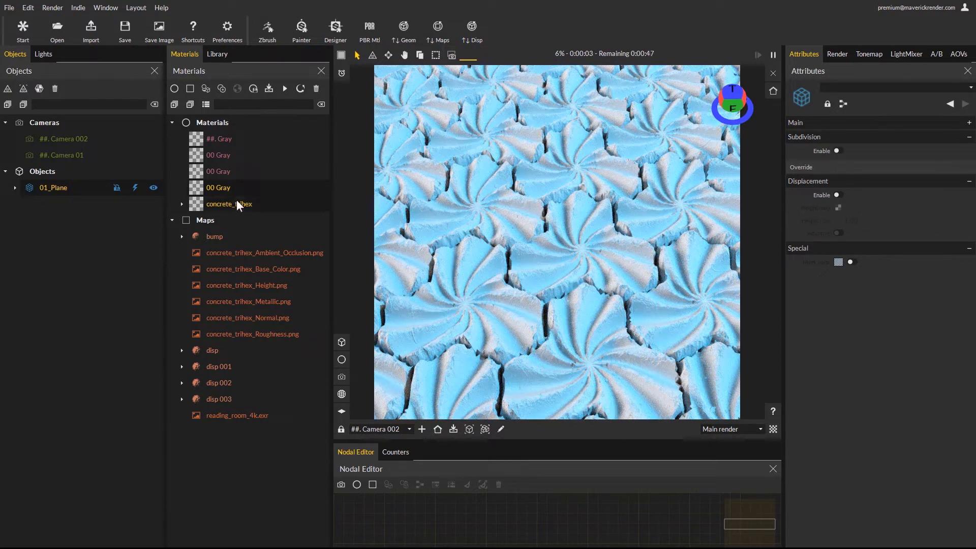
Assign concrete_trihex to the plane and set its displacement height to 0.60 cm.
left_click(229, 204)
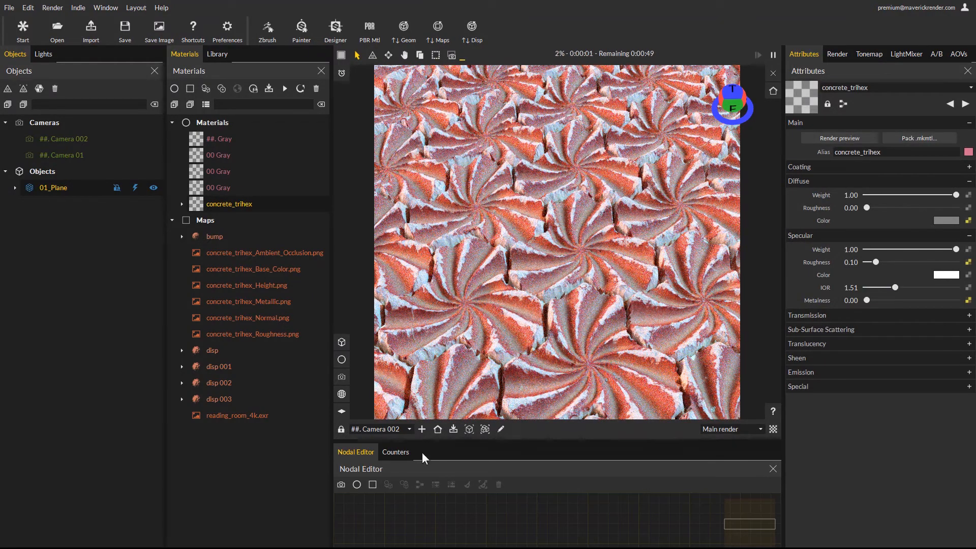
mouse_move(341, 343)
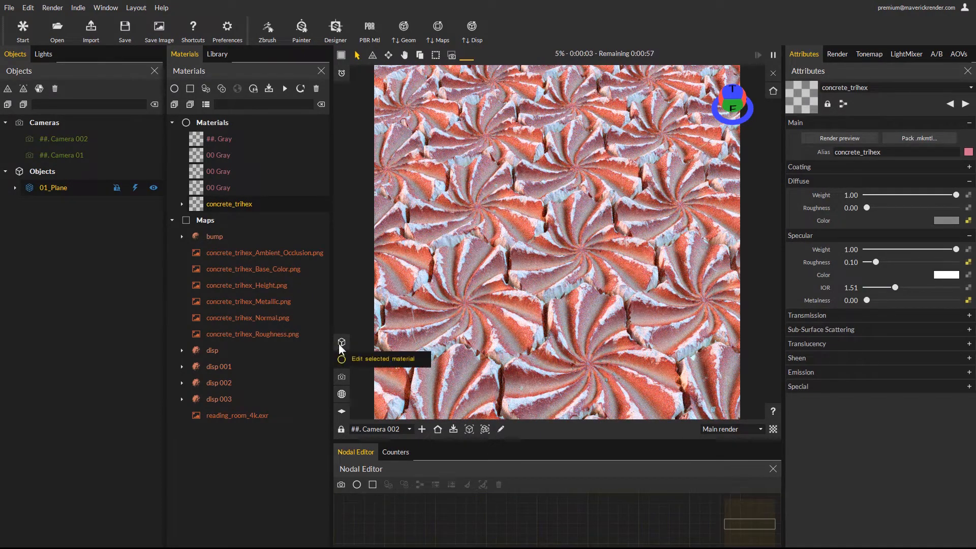
mouse_move(341, 343)
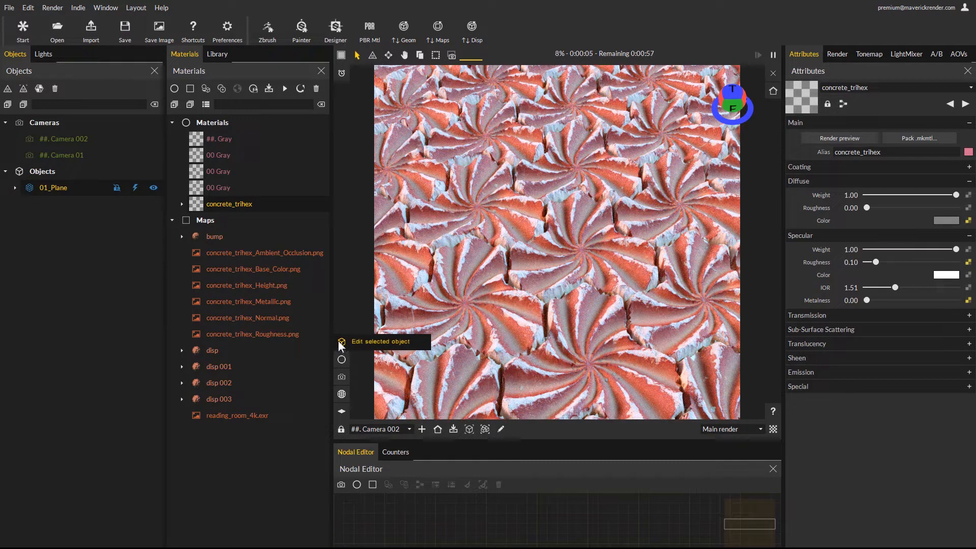
left_click(341, 341)
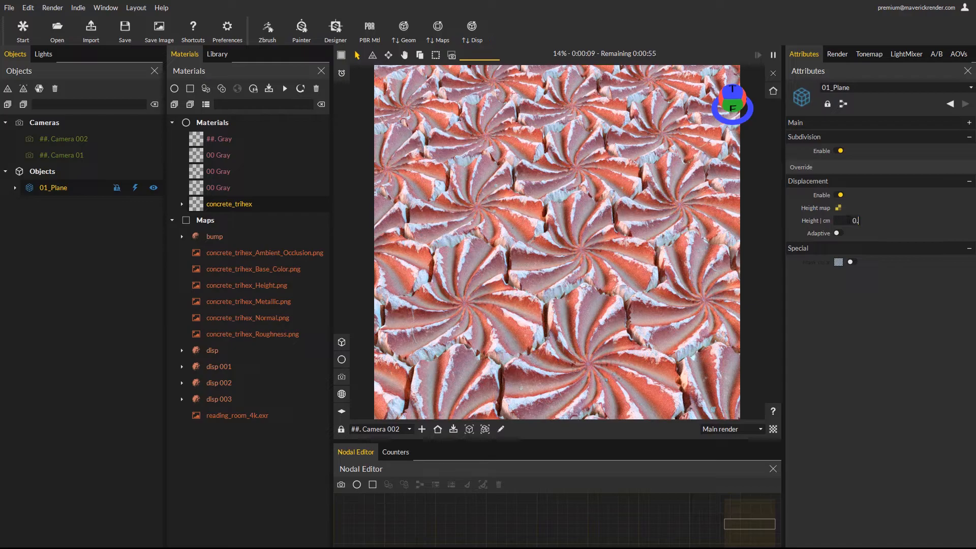
type("0.60")
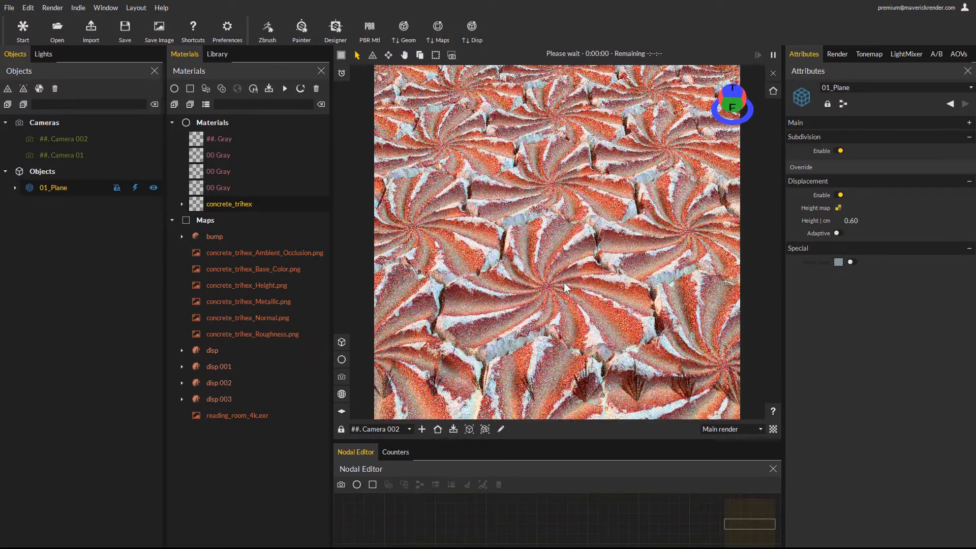
left_click(229, 204)
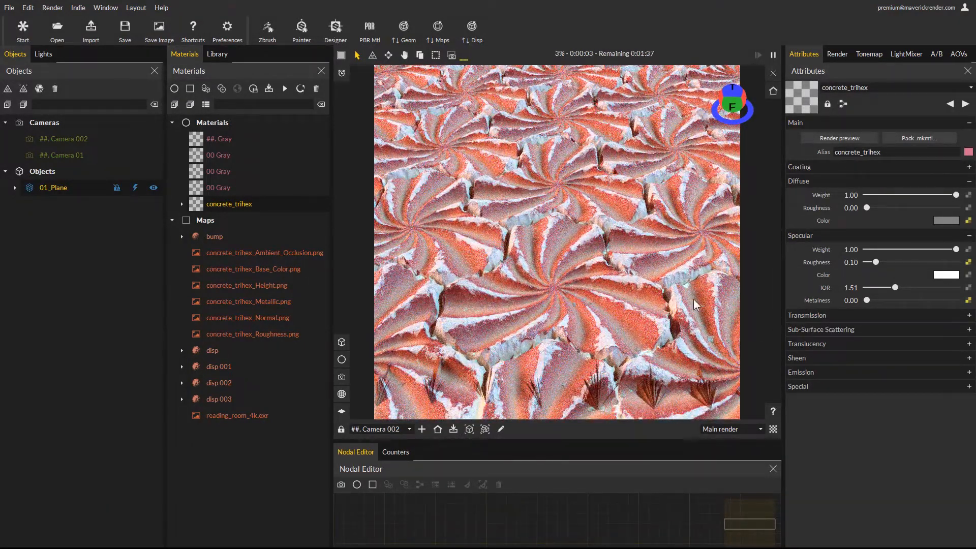
mouse_move(567, 214)
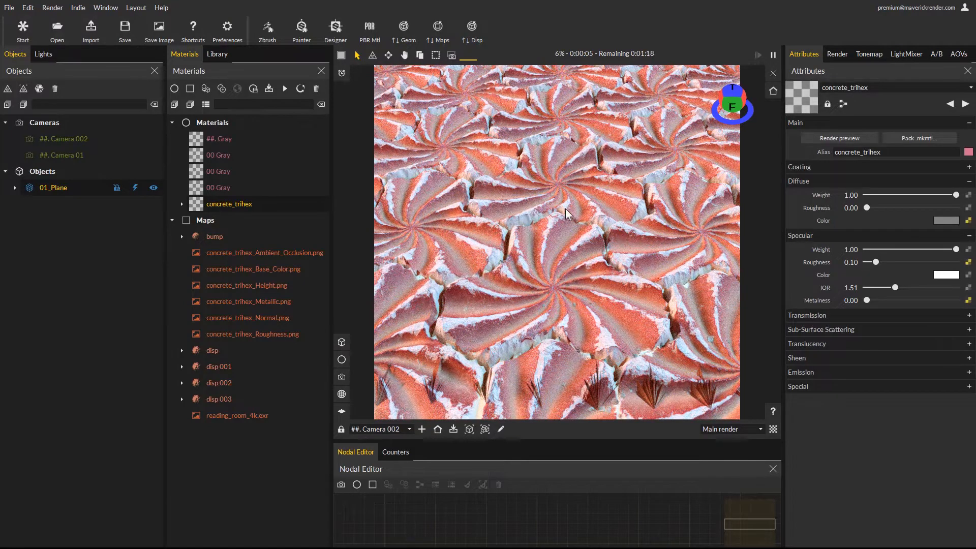
Uncheck Disable global DOF and set Camera 002's aperture to 8.00.
right_click(566, 214)
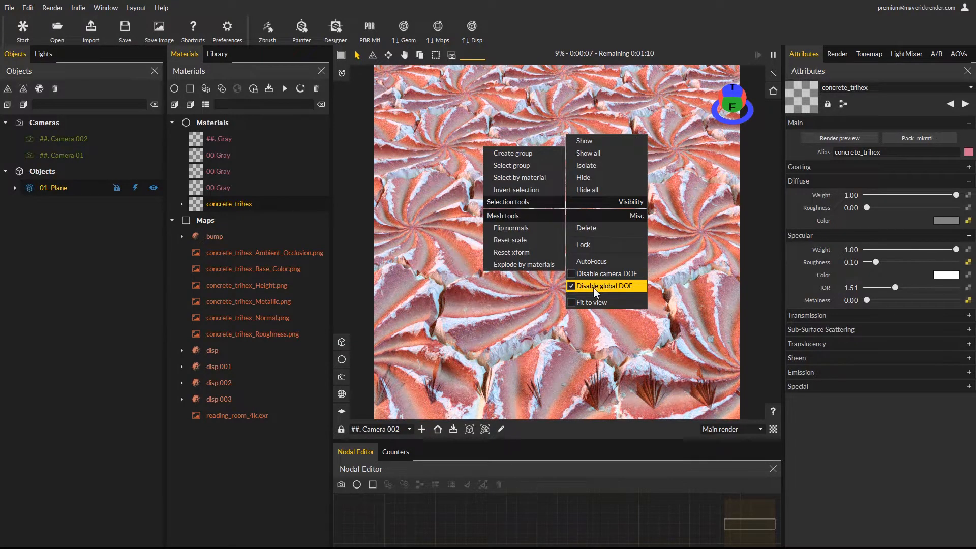
left_click(605, 286)
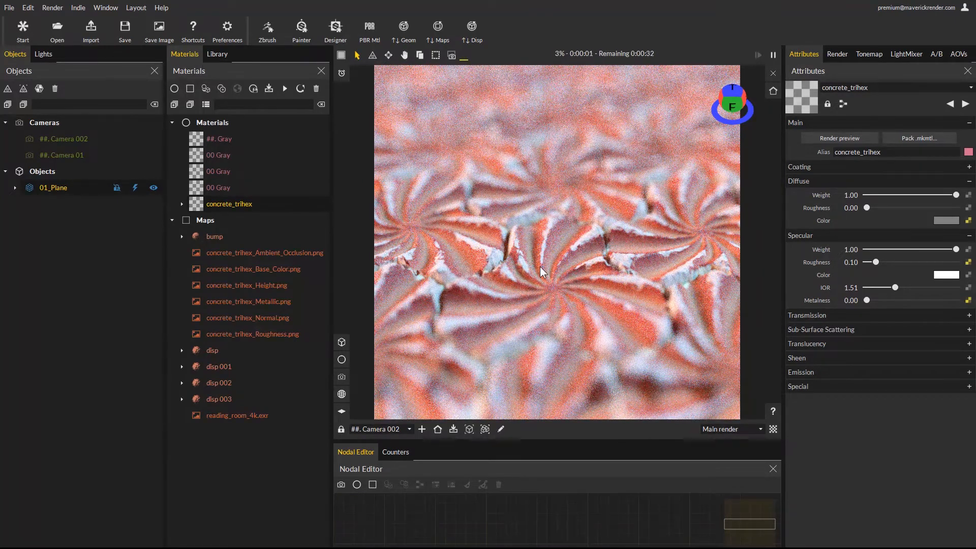
mouse_move(615, 242)
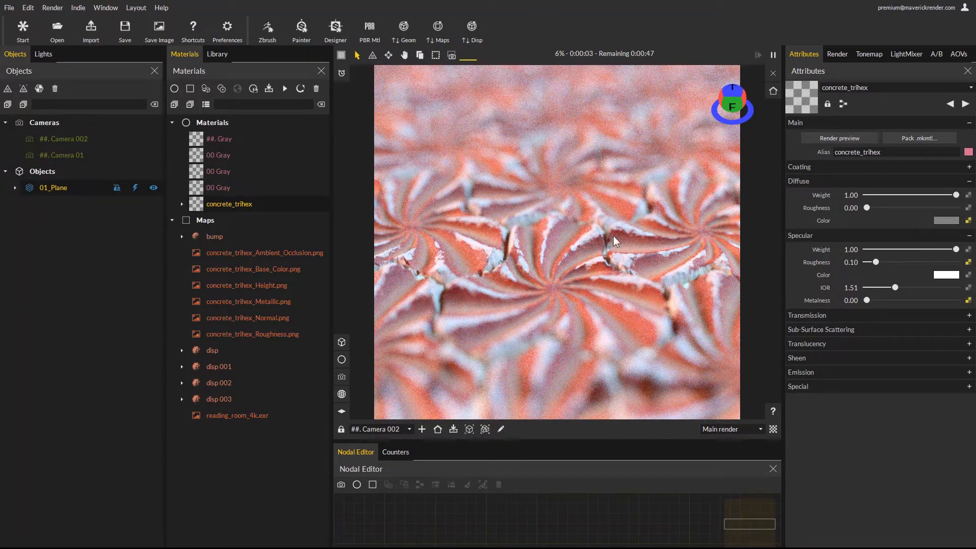
mouse_move(341, 376)
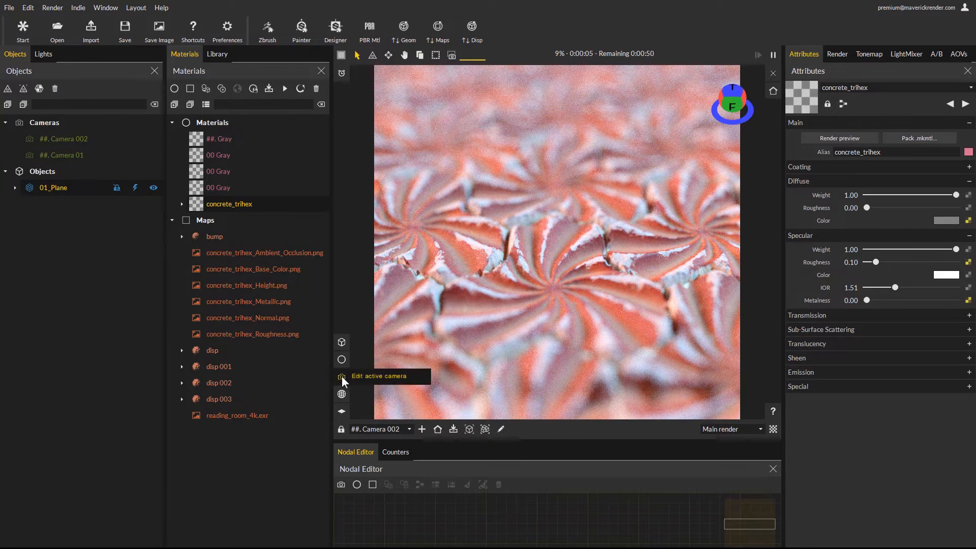
left_click(342, 376)
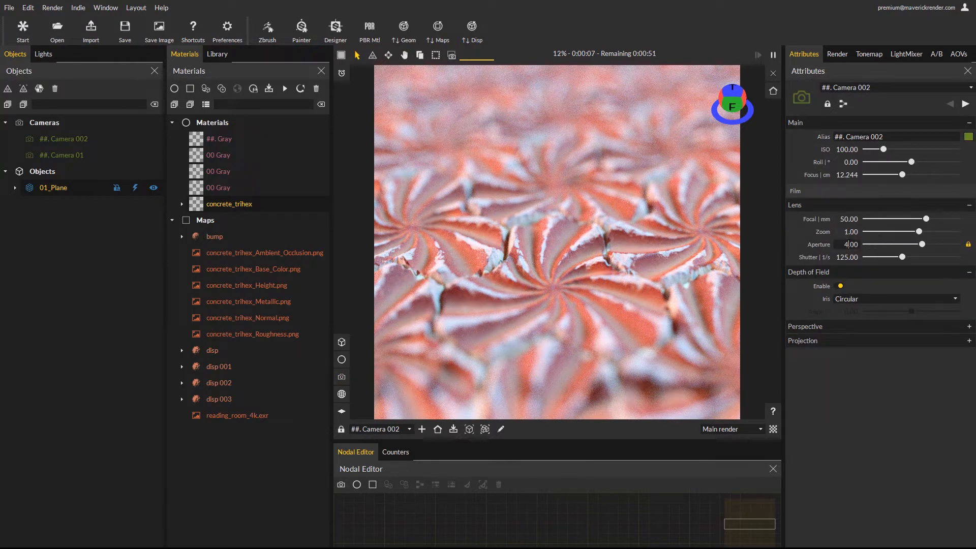
triple_click(851, 244)
type("8")
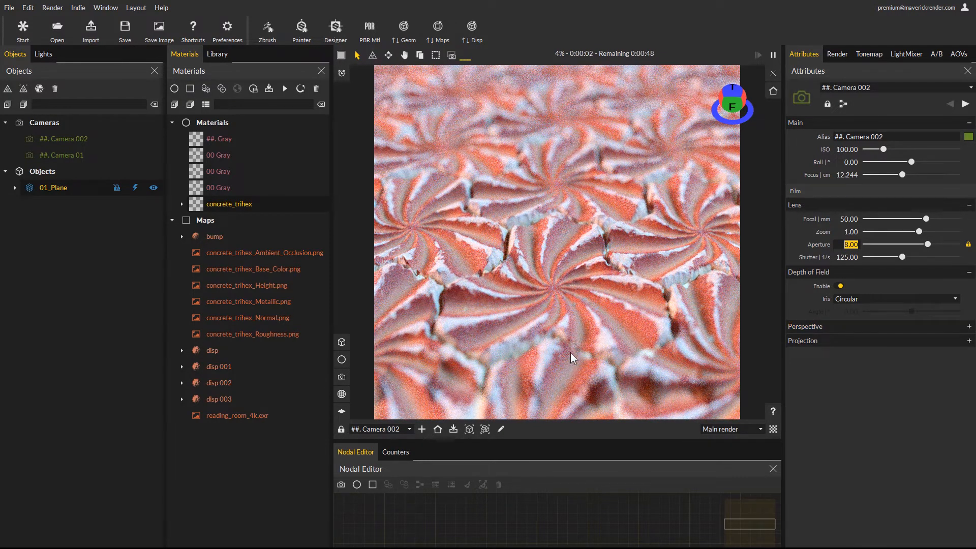
mouse_move(610, 330)
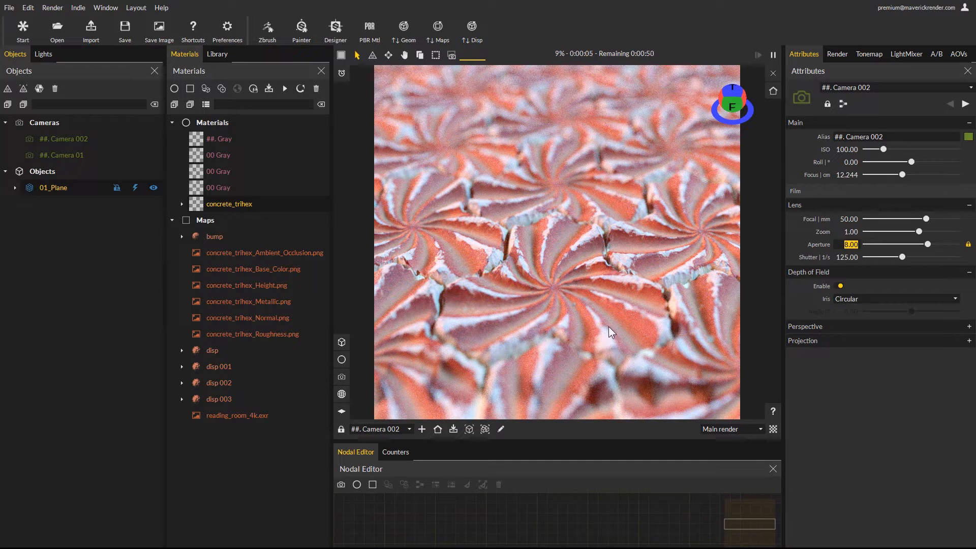
mouse_move(597, 185)
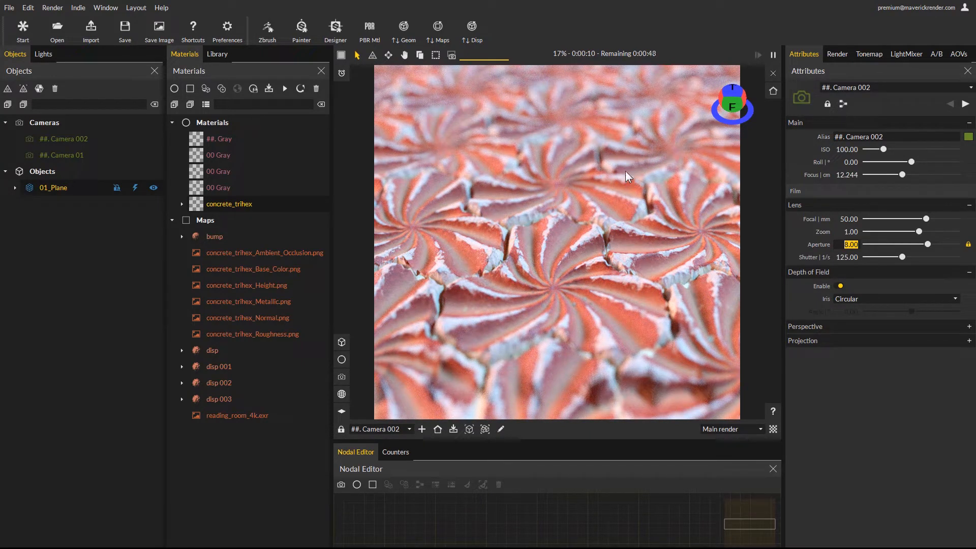
Enable Adaptive displacement on 01_Plane in its object settings, then show the library.
left_click(836, 54)
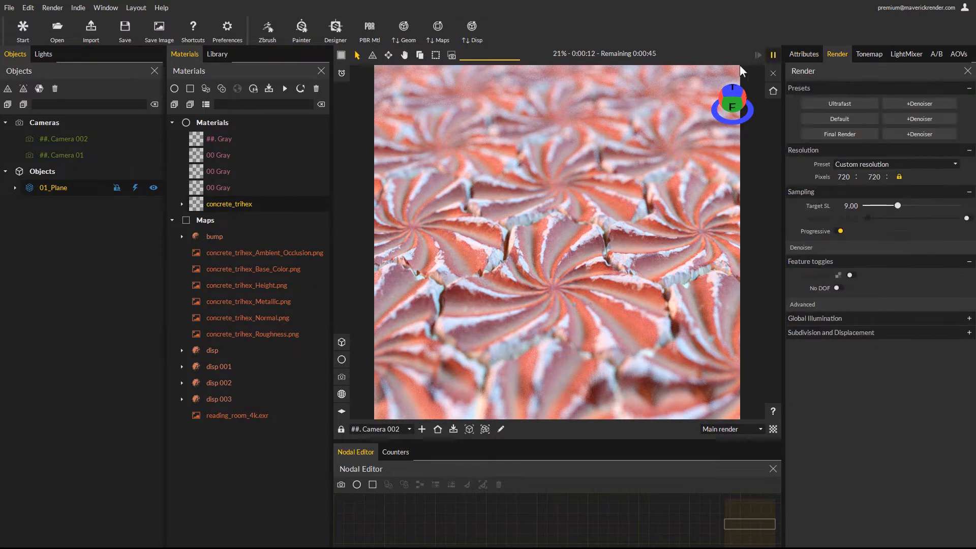
mouse_move(347, 346)
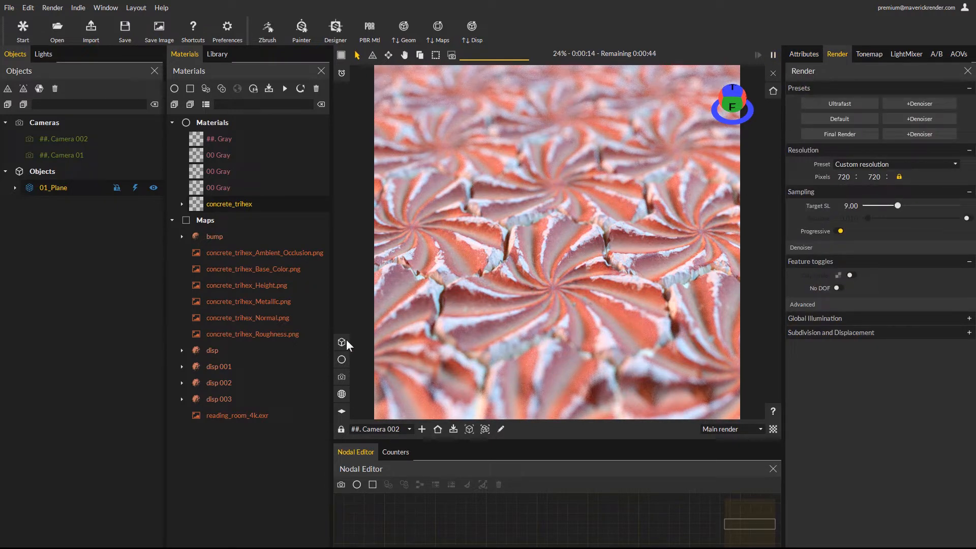
left_click(803, 54)
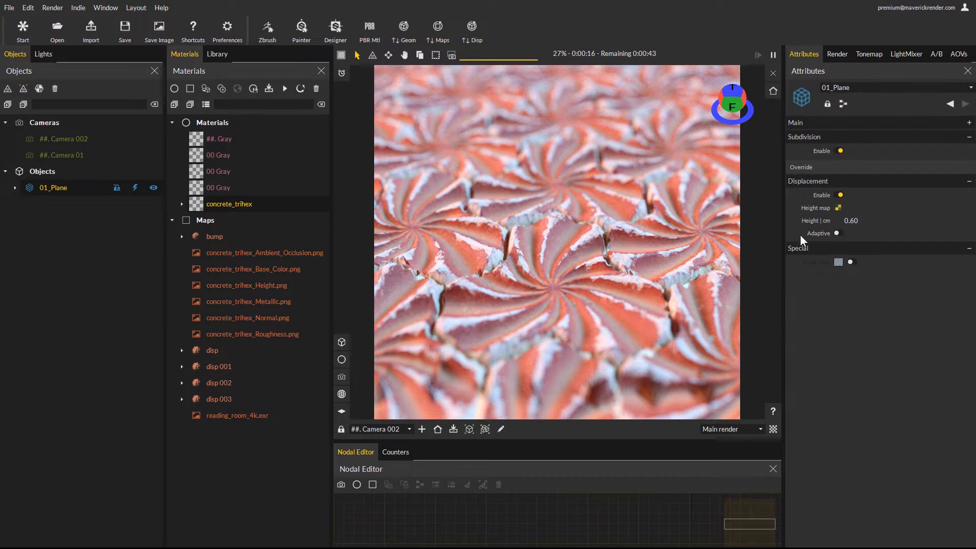
mouse_move(562, 235)
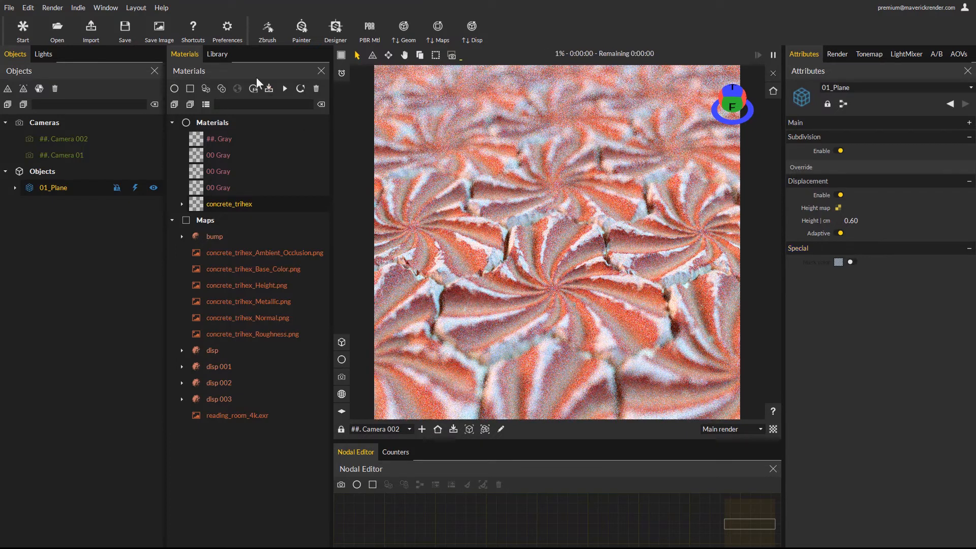
left_click(217, 54)
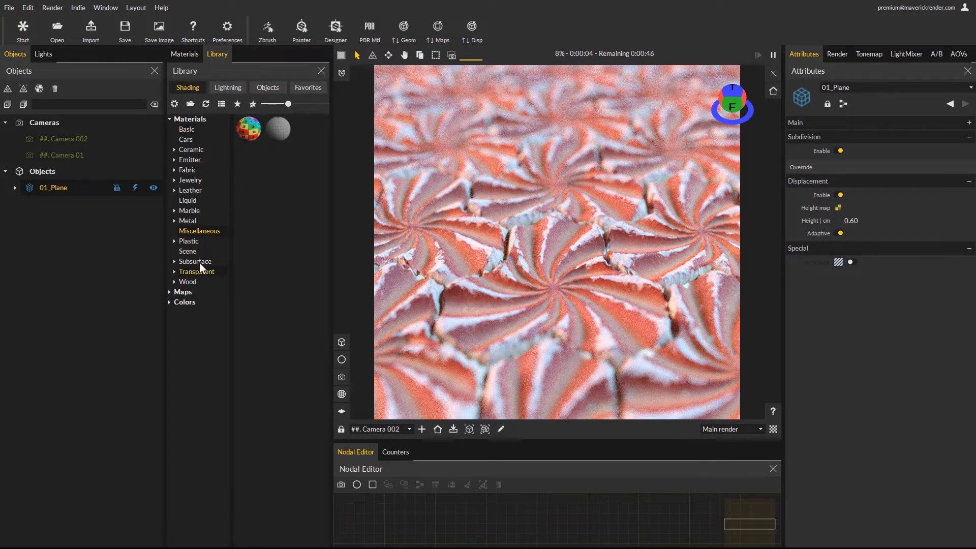
Apply the Wireframe material from Miscellaneous and set subdivision Max len to 0.6 mm.
left_click(278, 129)
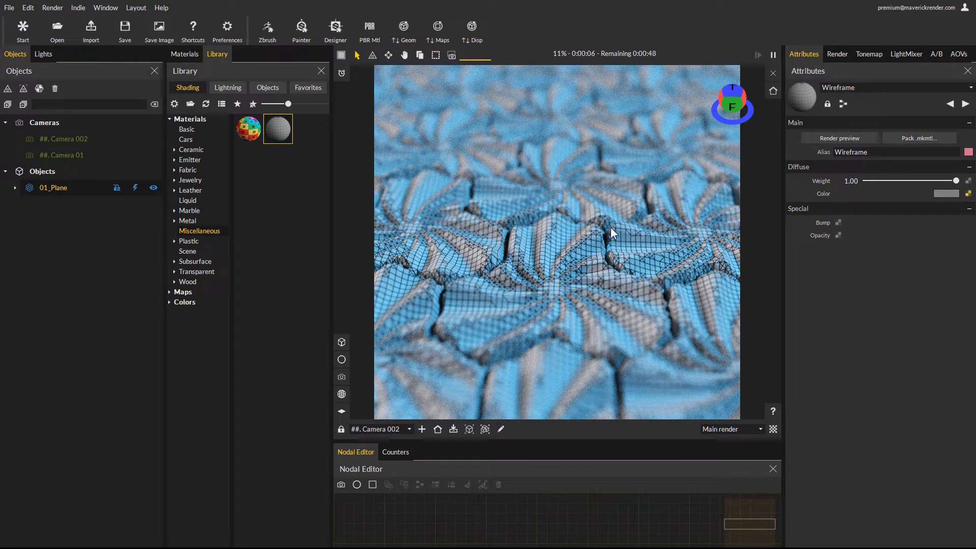
left_click(837, 54)
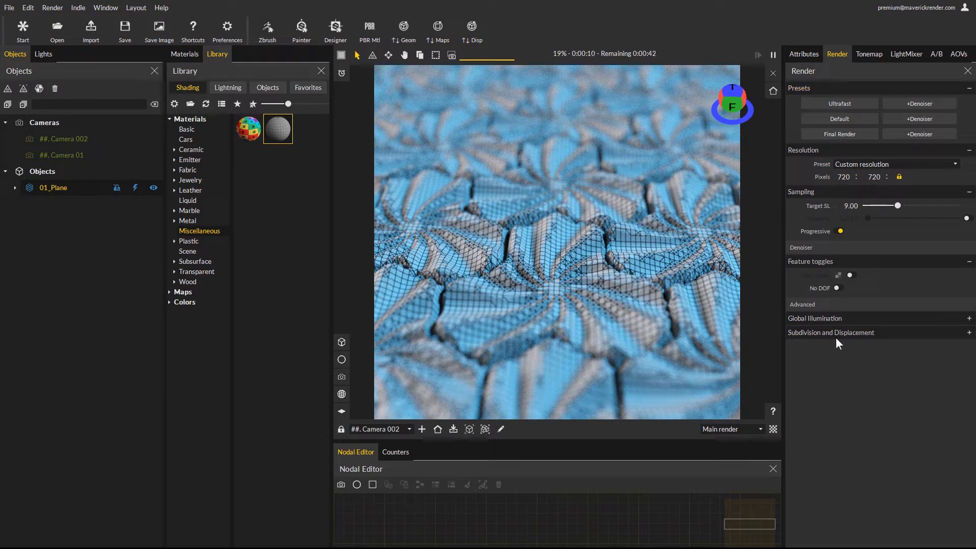
left_click(831, 332)
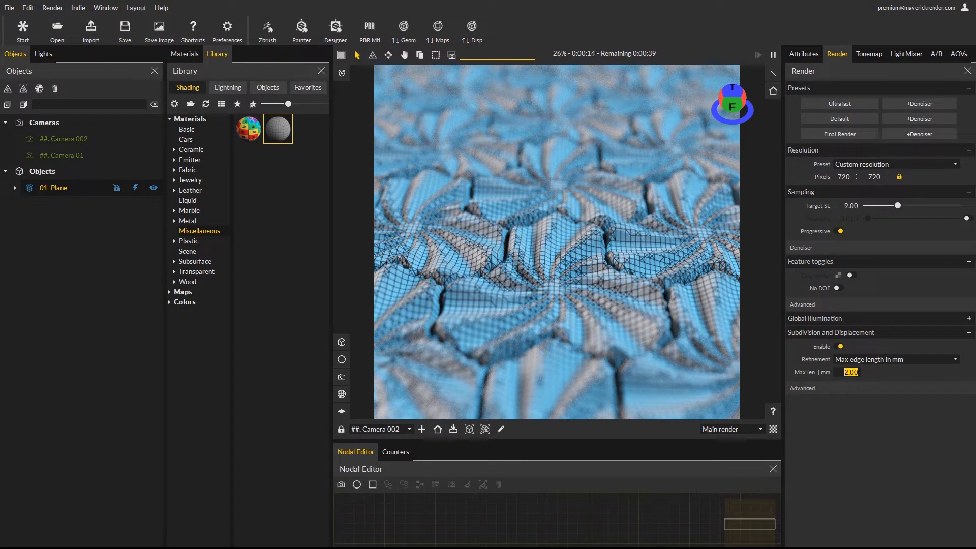
type("0.6")
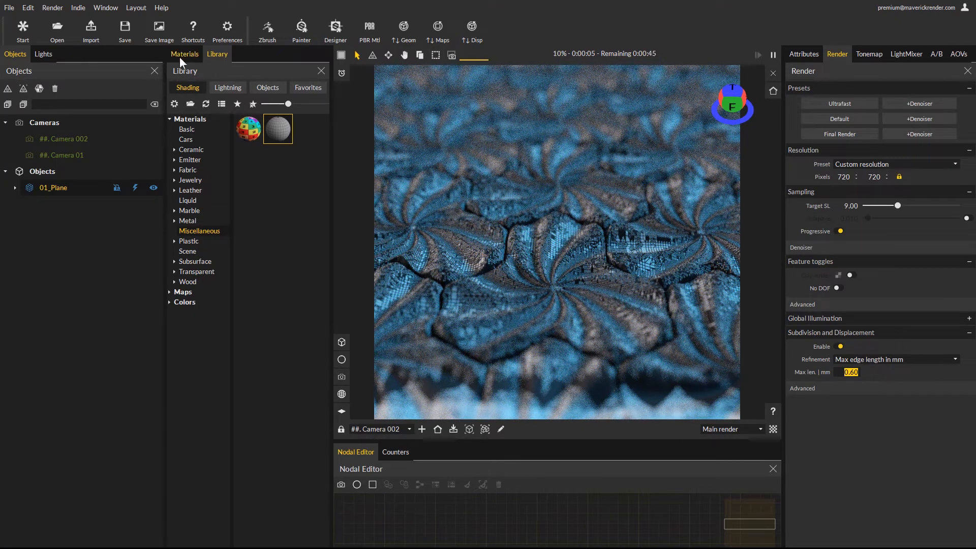
Reapply concrete_trihex from the Materials list and show the Tonemap settings.
left_click(184, 54)
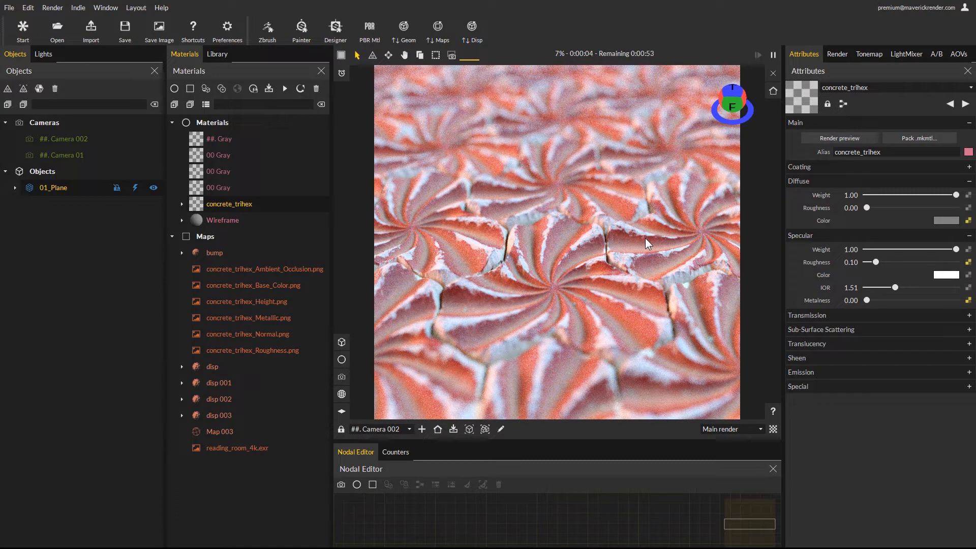
mouse_move(859, 59)
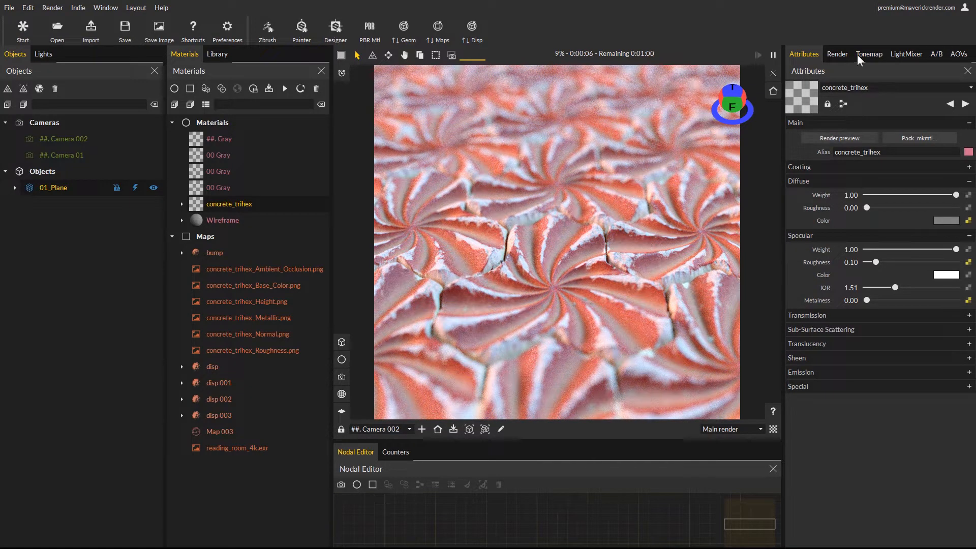
left_click(869, 54)
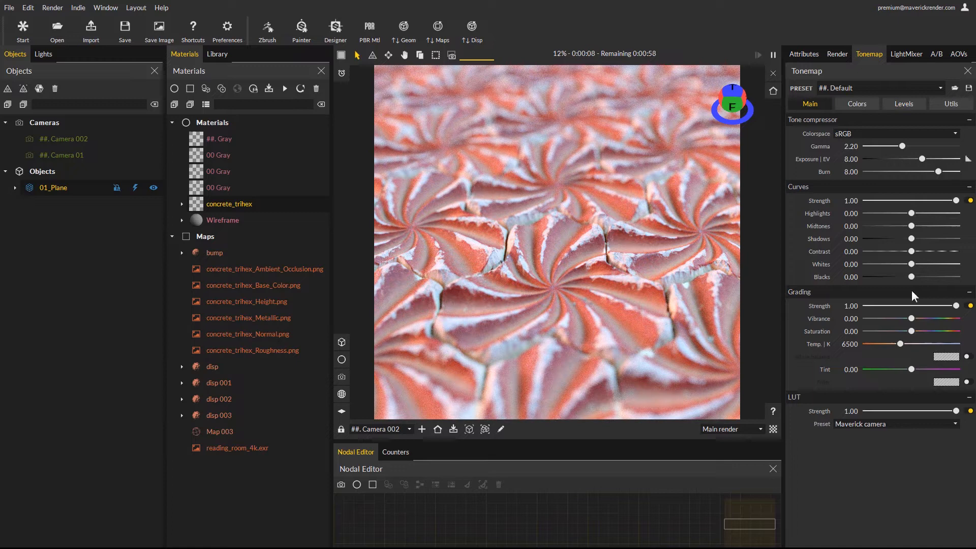